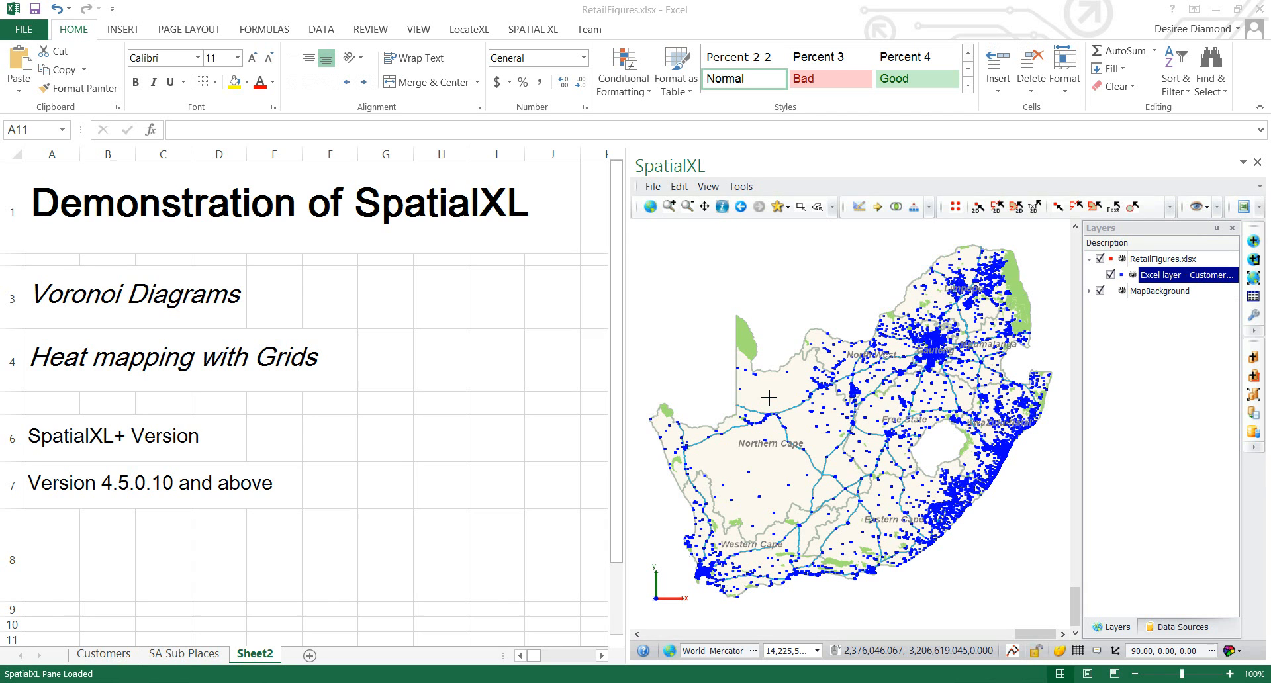
# Step: Switch to the Customers sheet listing store names, coordinates and provinces
pyautogui.click(105, 653)
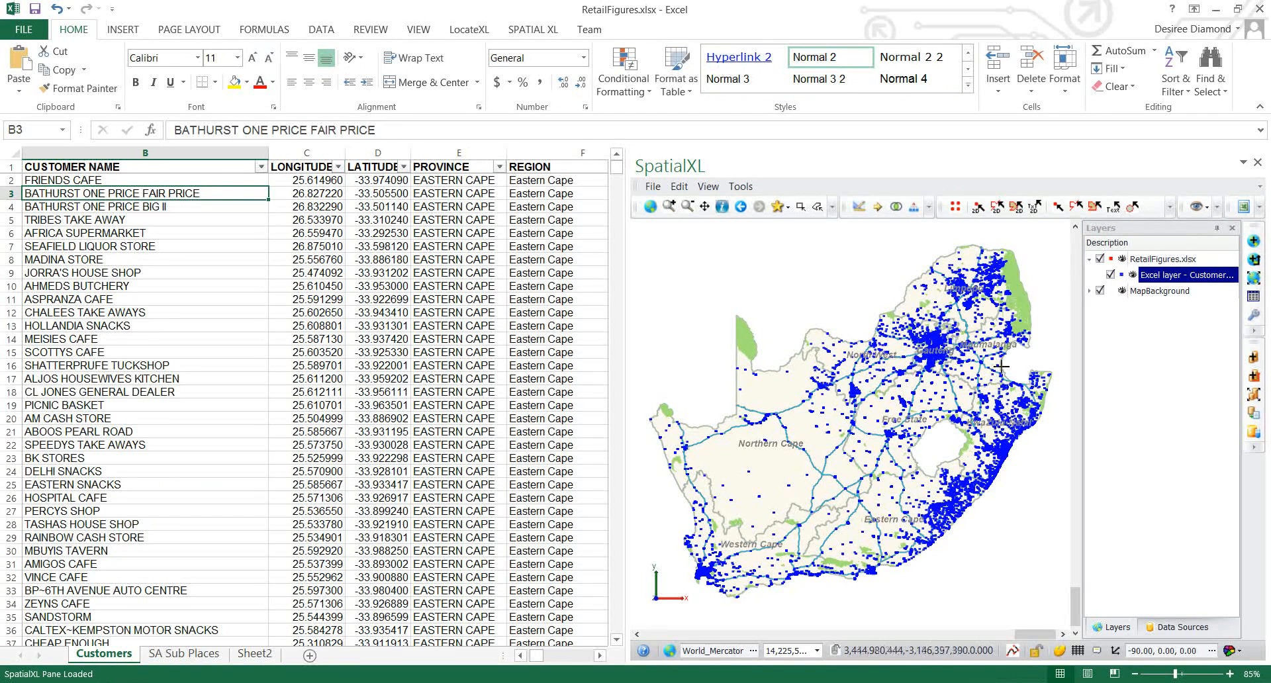
pyautogui.moveTo(823, 622)
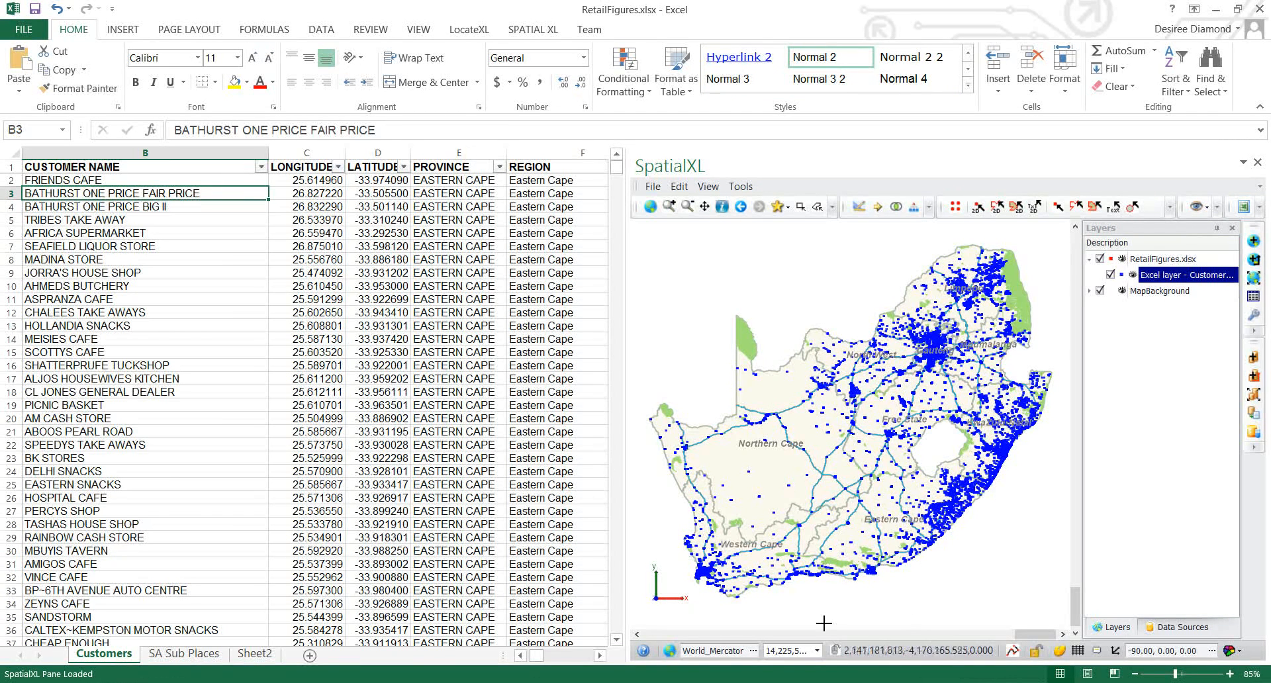
pyautogui.moveTo(969, 257)
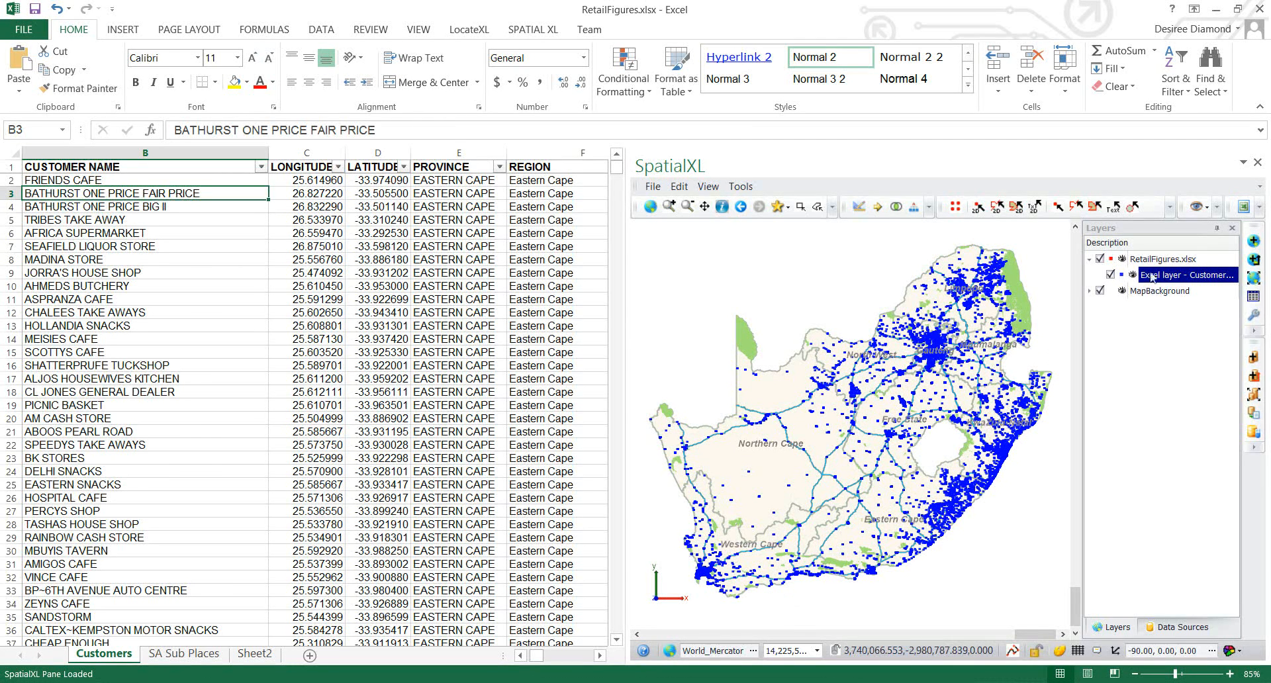
pyautogui.moveTo(1154, 274)
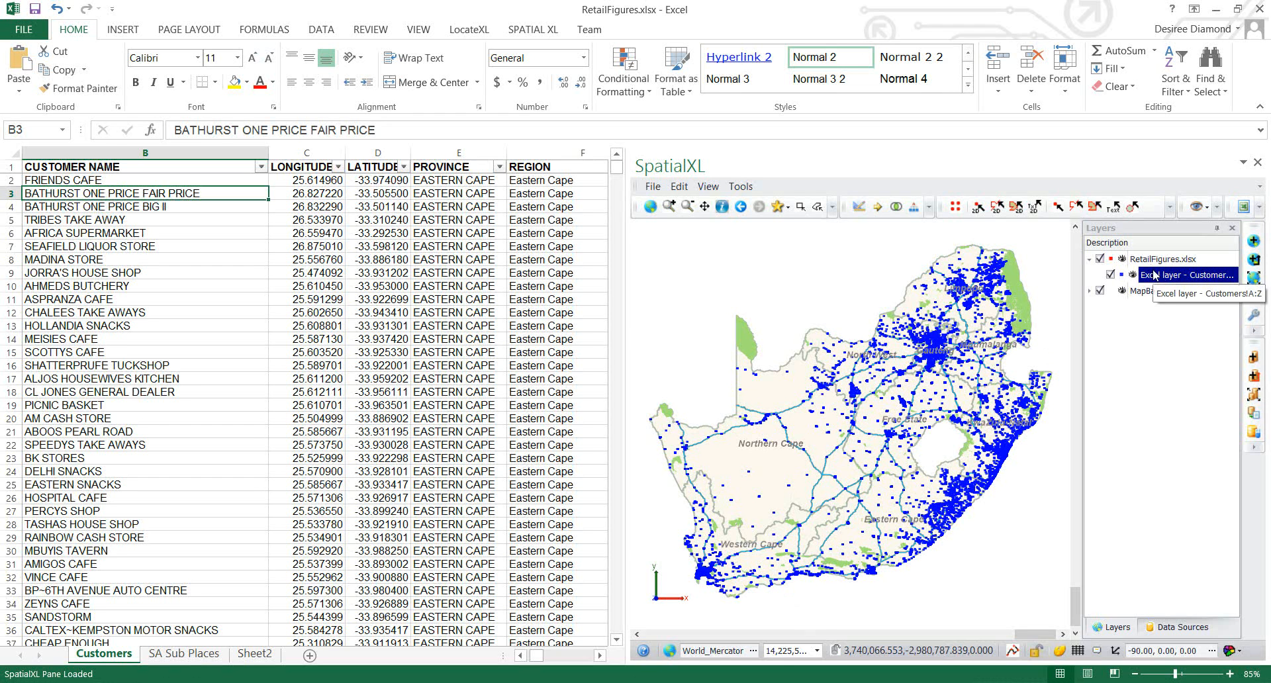
# Step: Run Layer Operations > Voronoi Diagram on the customer points with Draw Box around Area kept ticked
pyautogui.rightClick(1186, 274)
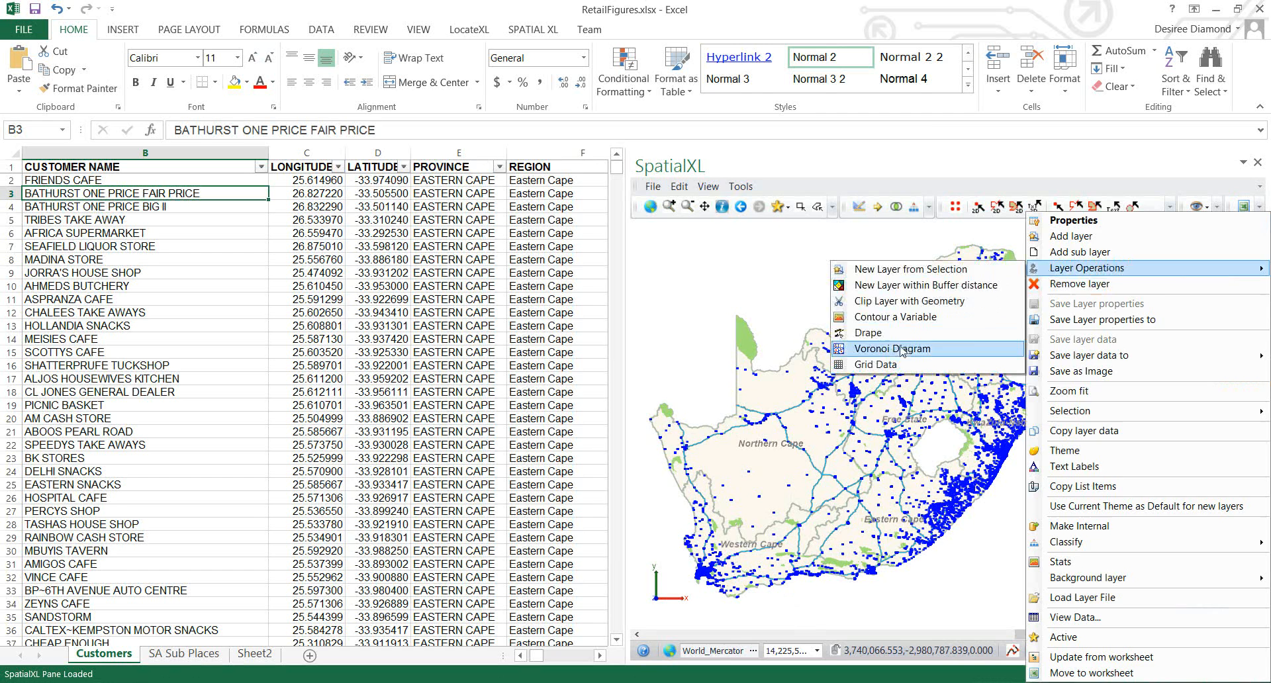
pyautogui.click(892, 348)
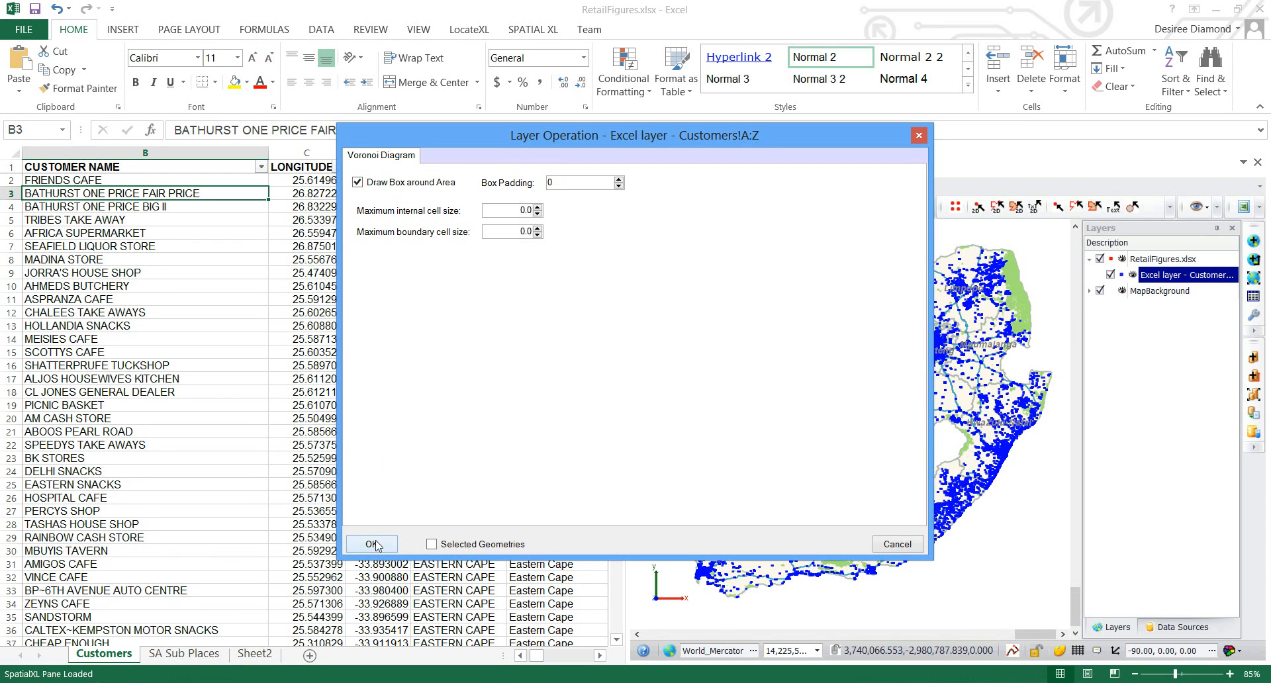
pyautogui.click(371, 543)
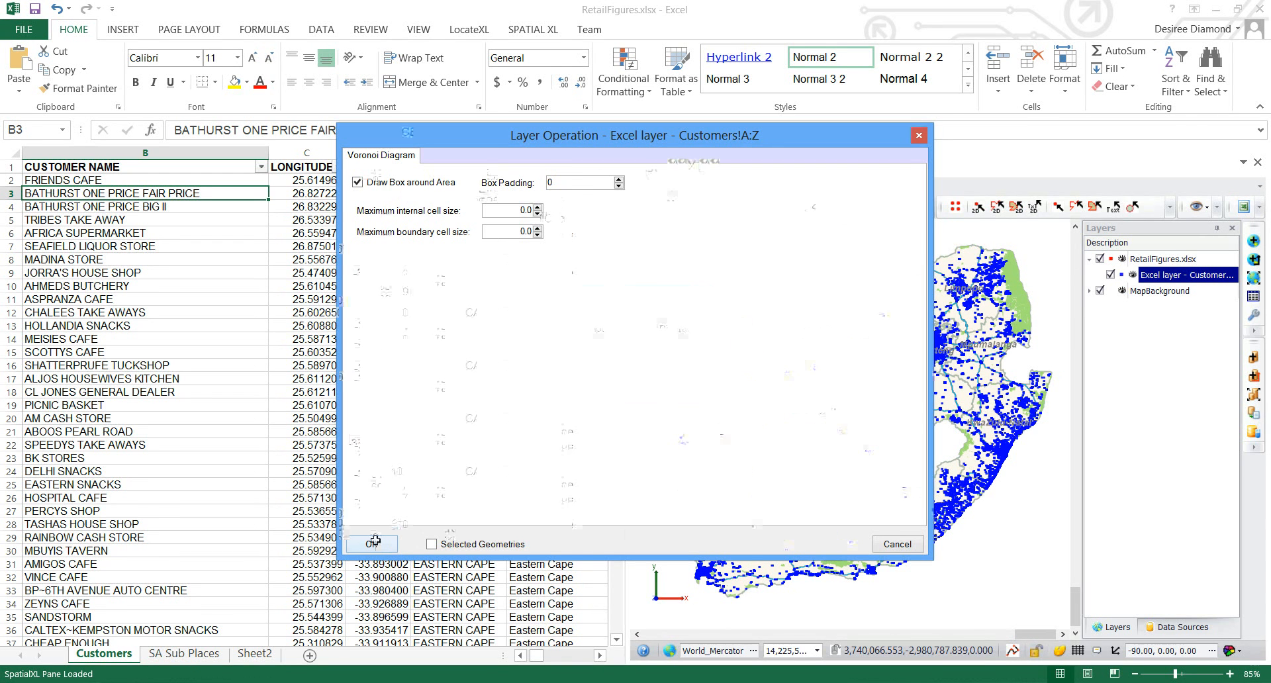
pyautogui.click(370, 543)
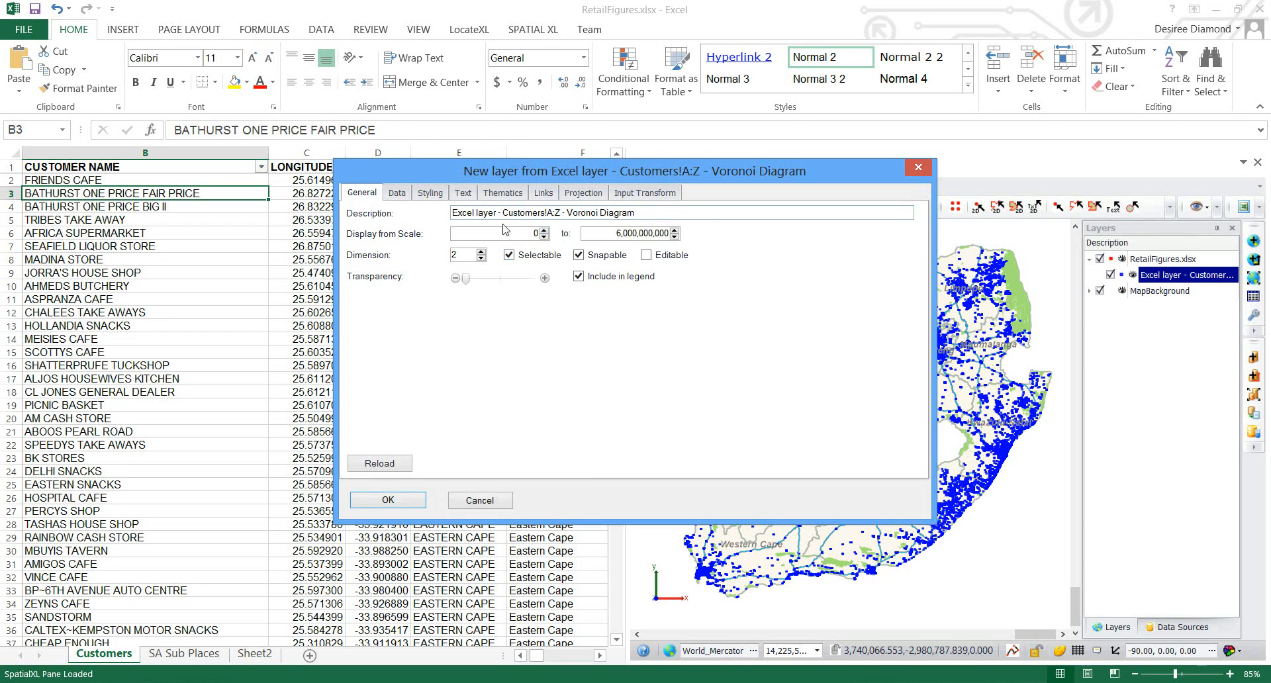
# Step: Set the new layer's description to 'Voronoi with box'
pyautogui.click(644, 212)
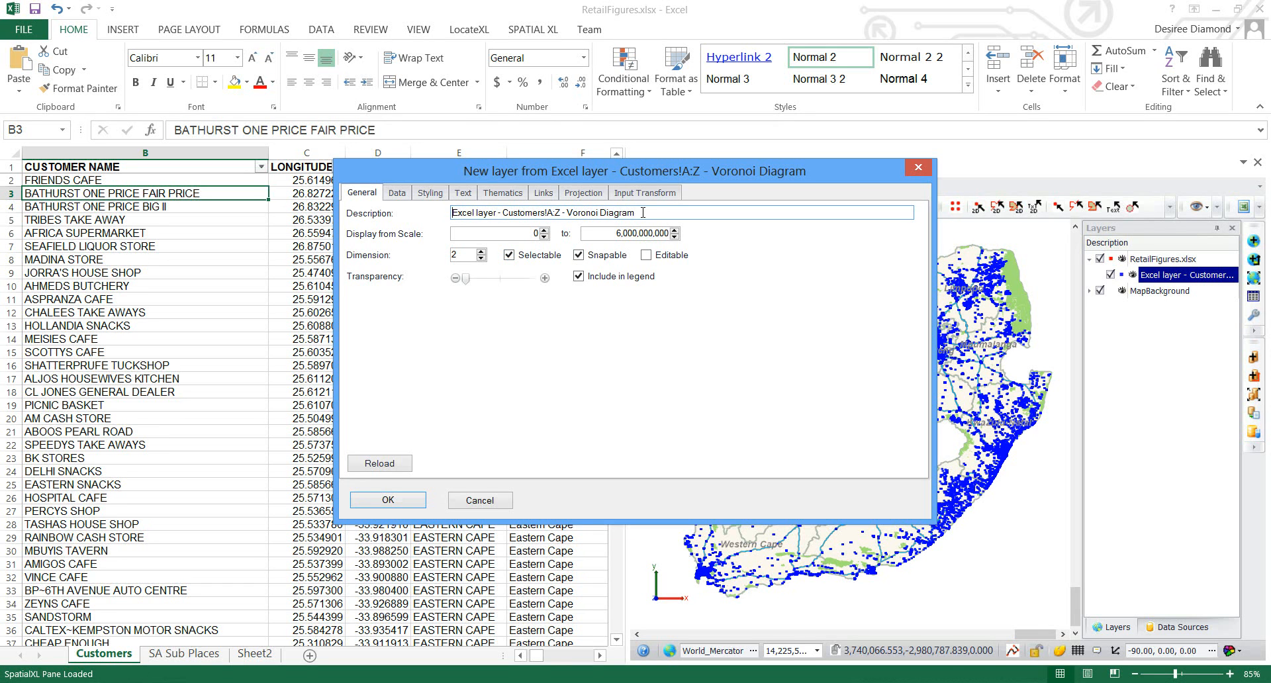
pyautogui.tripleClick(569, 212)
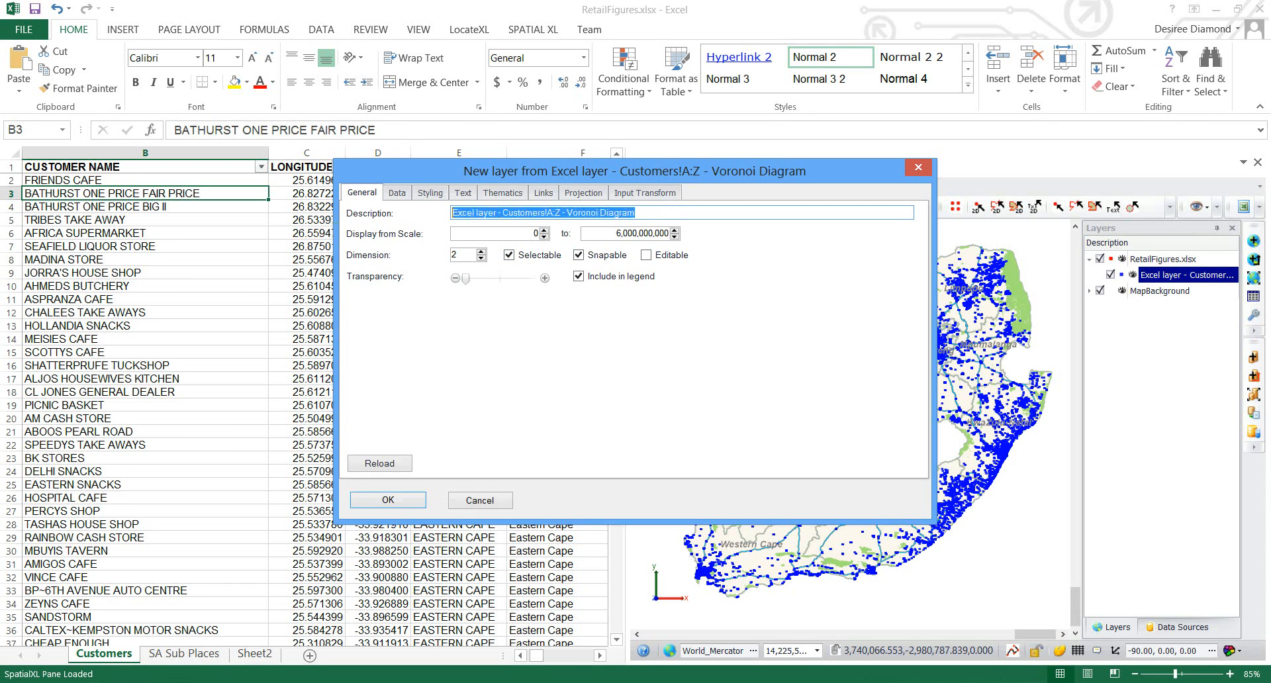
pyautogui.write('Voronoi w')
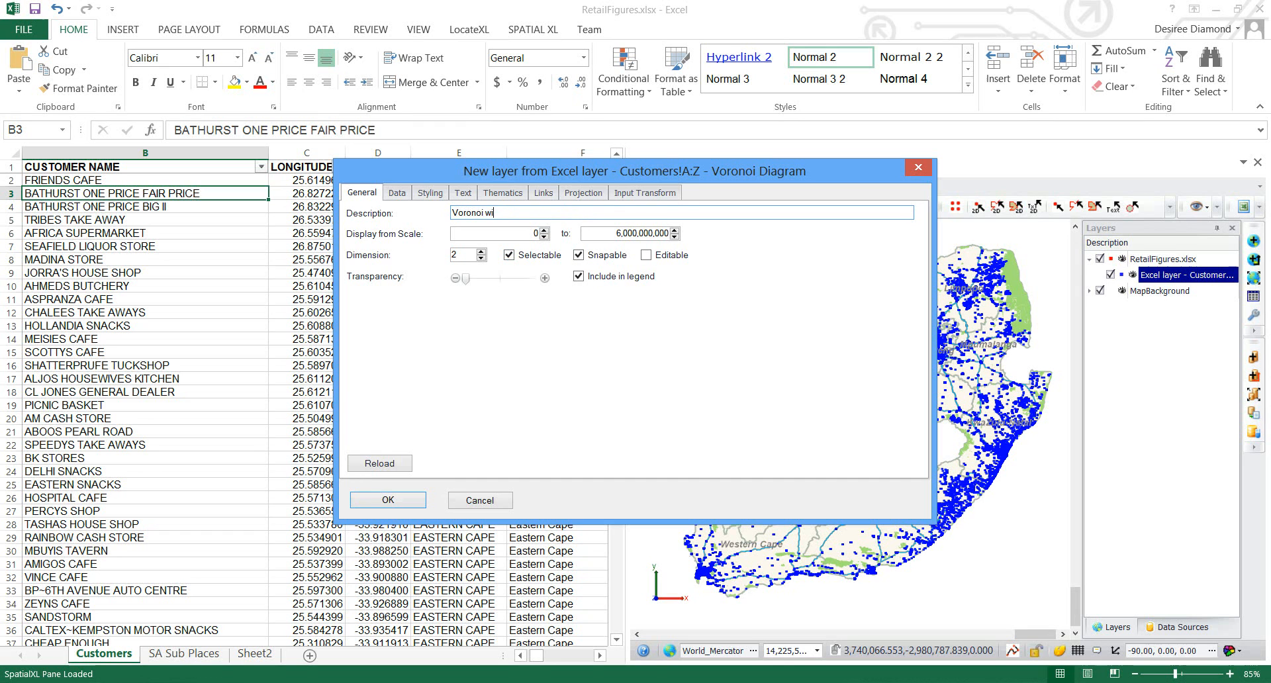
pyautogui.write('ith box')
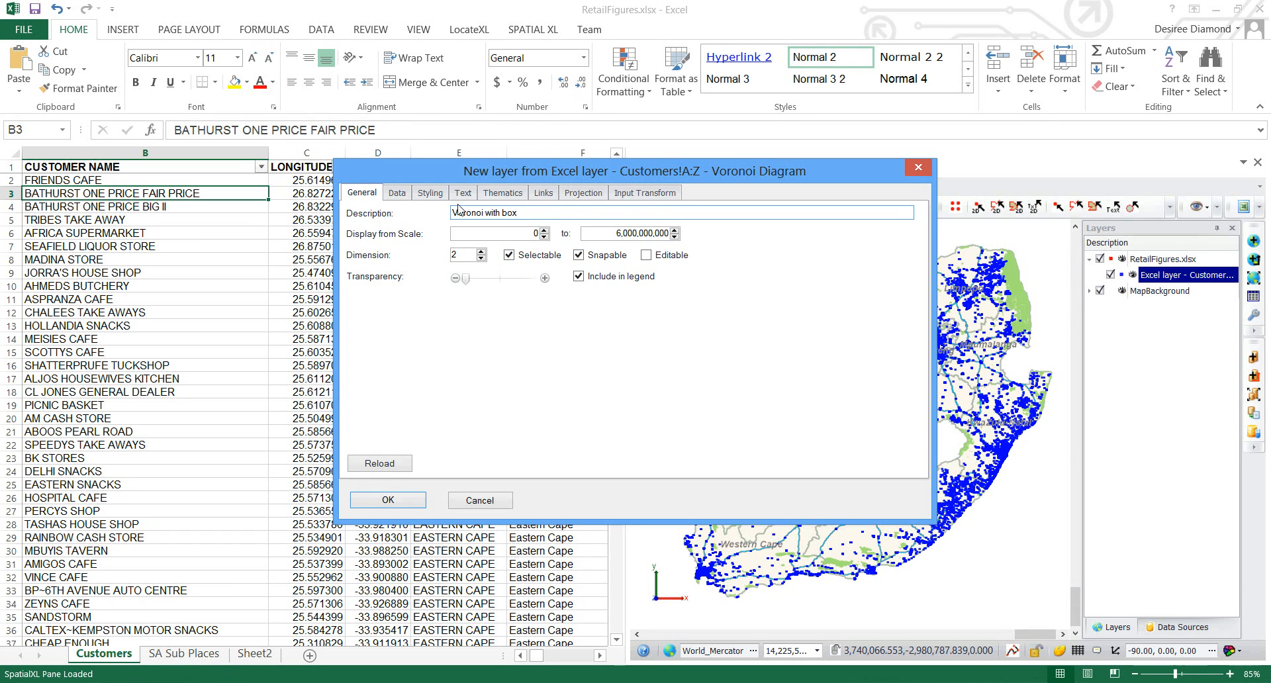
# Step: Give the cells a light beige fill at about 20% opacity
pyautogui.click(429, 192)
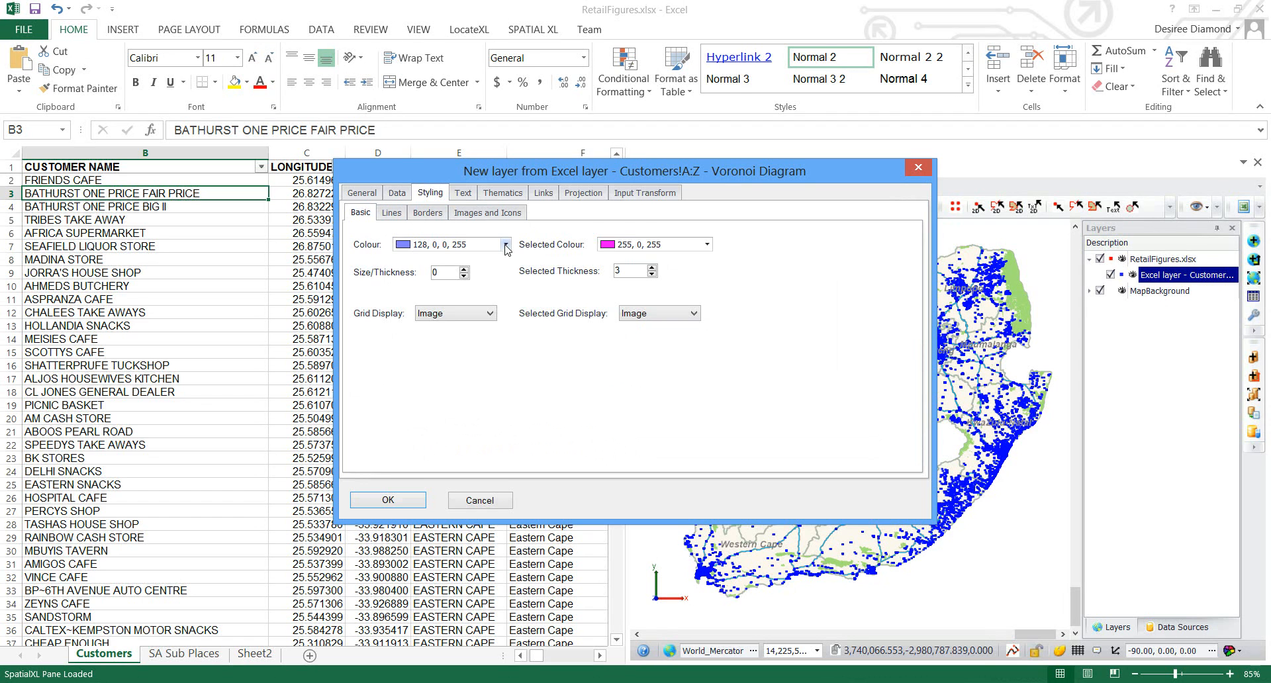
pyautogui.click(505, 244)
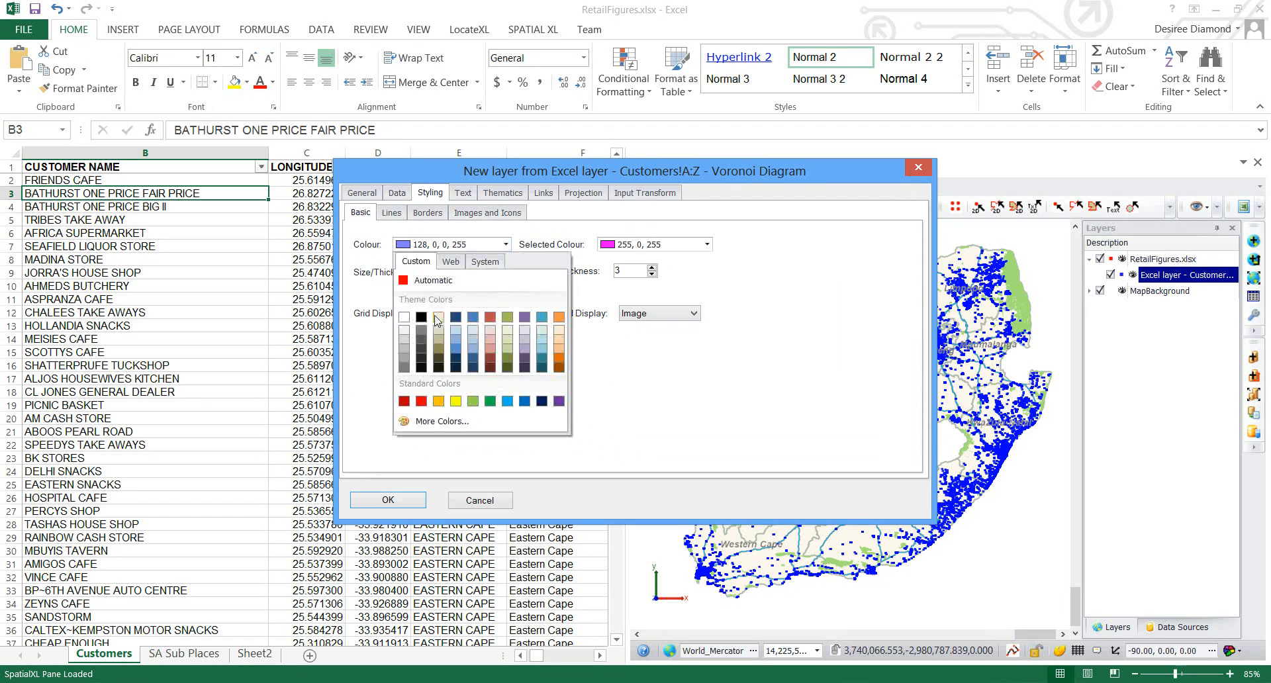
pyautogui.click(437, 318)
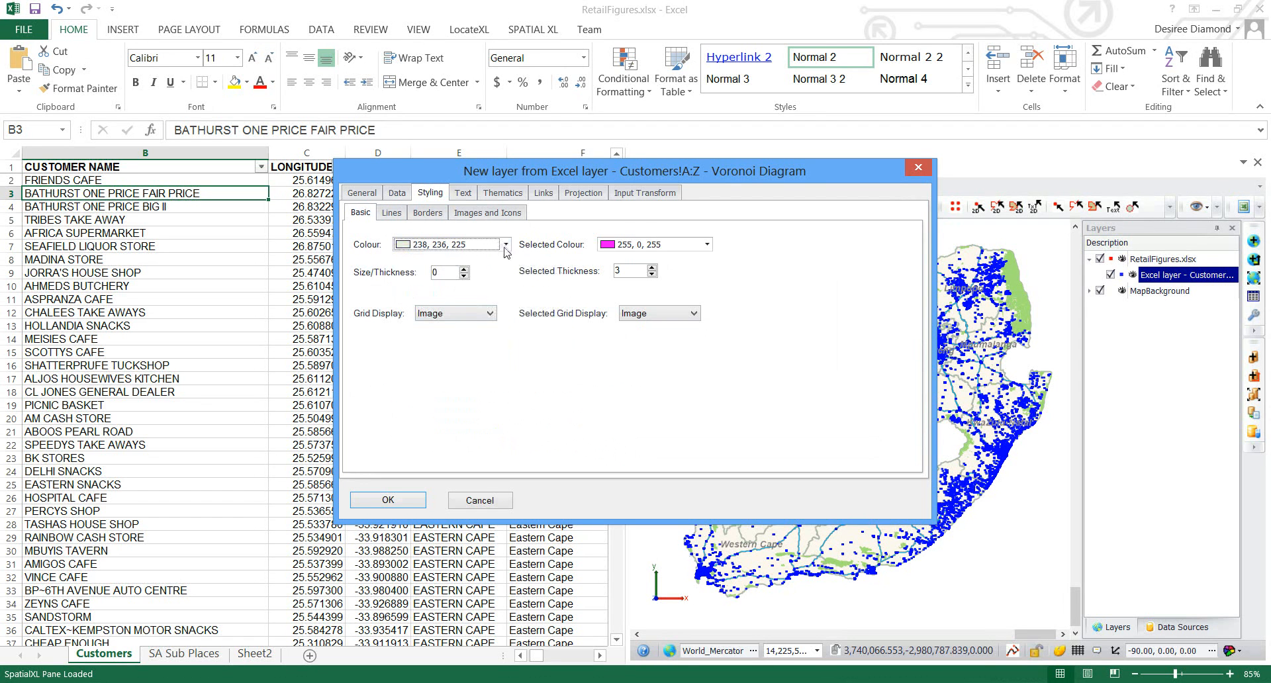
pyautogui.click(506, 244)
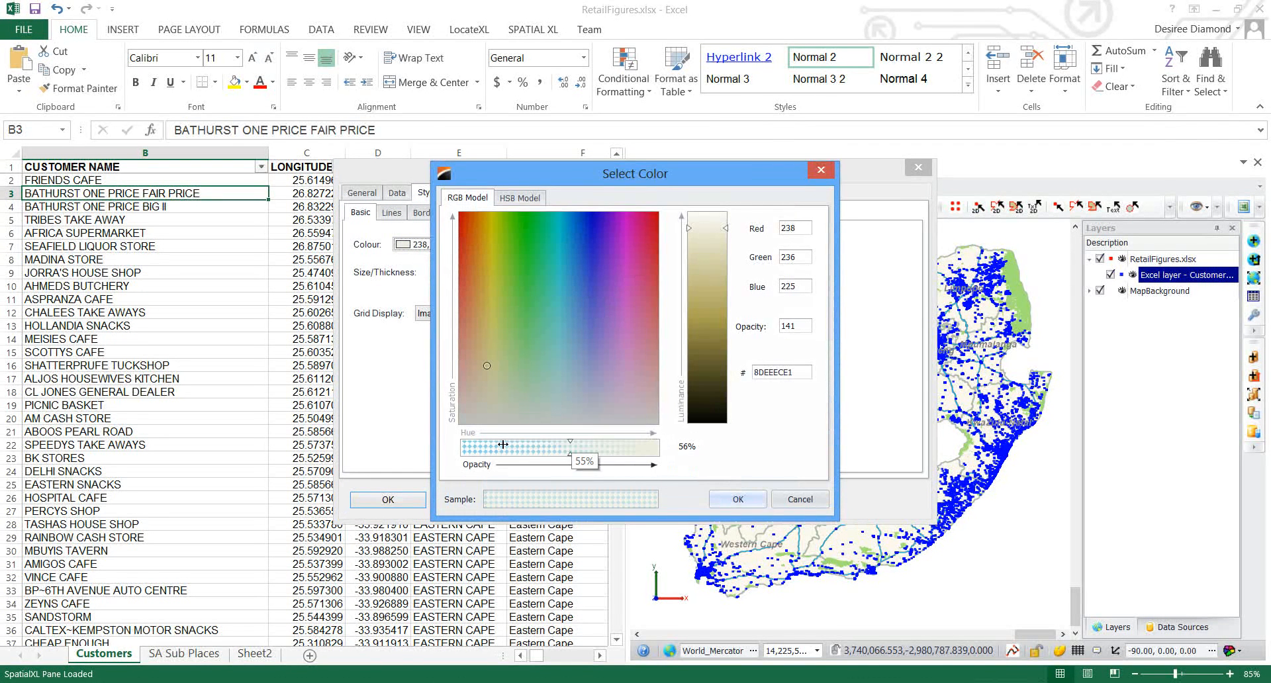
pyautogui.moveTo(584, 442); pyautogui.dragTo(501, 442)
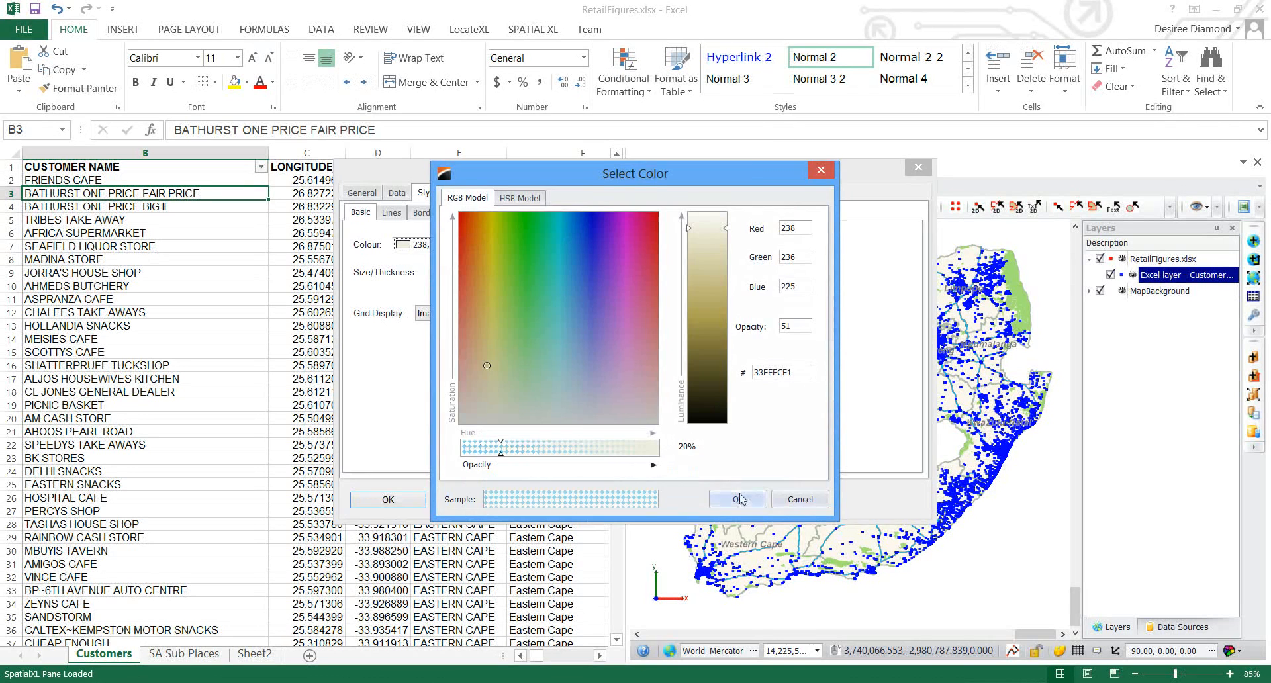
pyautogui.click(737, 499)
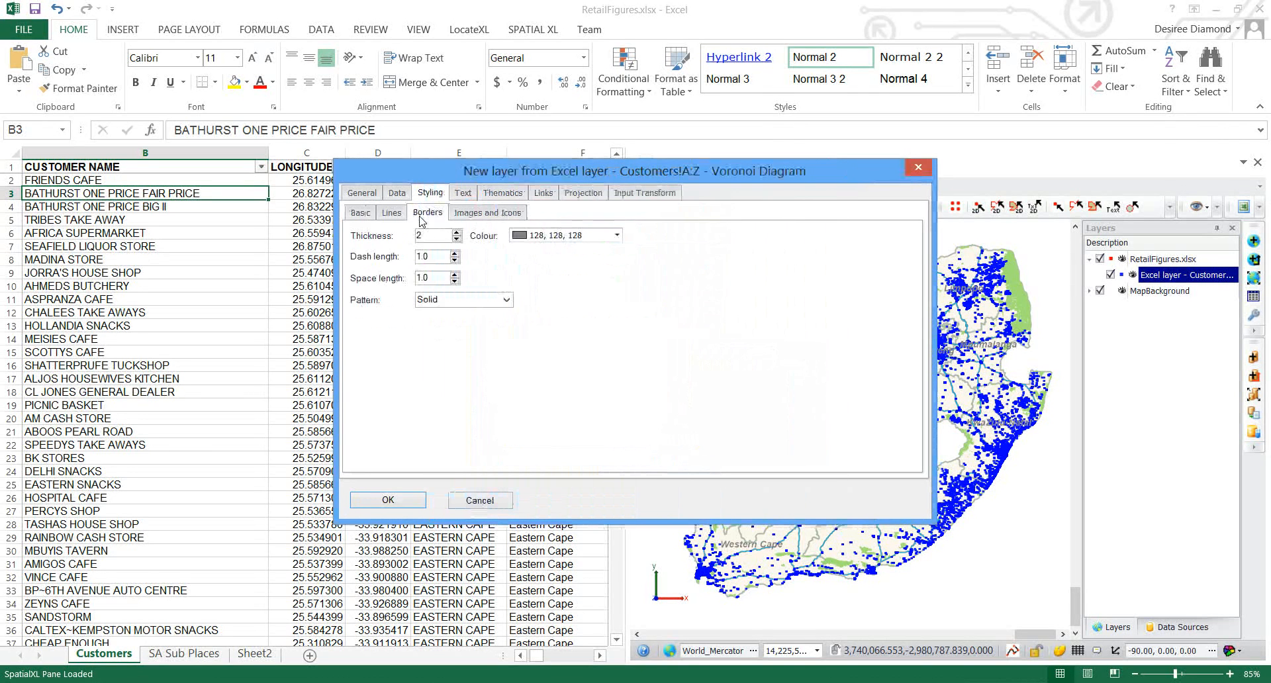
# Step: Set cell borders to thickness 1 in black and create the layer
pyautogui.click(456, 240)
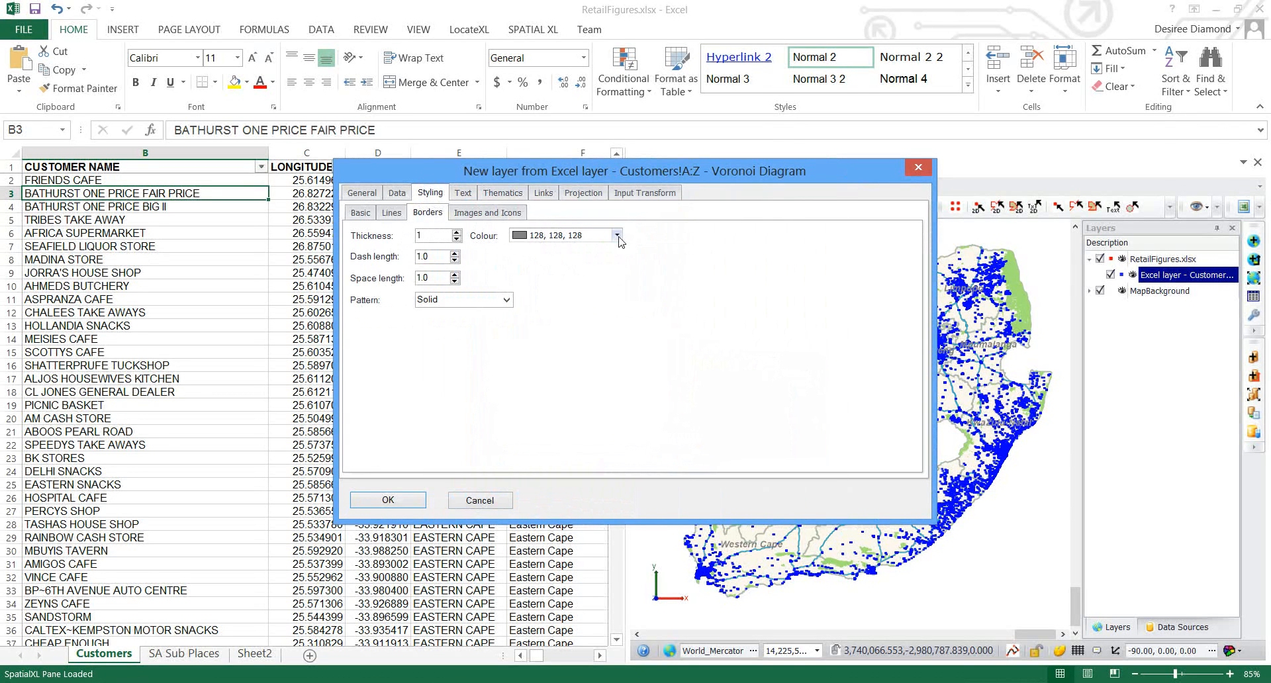
pyautogui.click(620, 234)
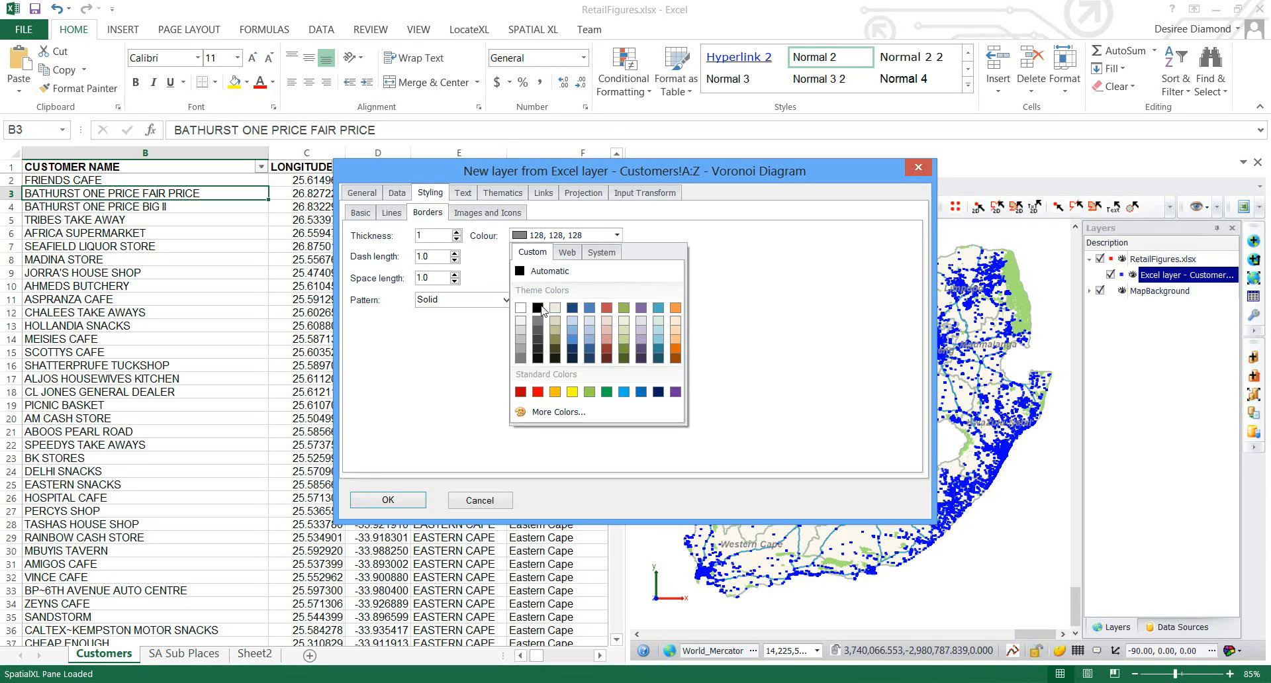
pyautogui.click(538, 307)
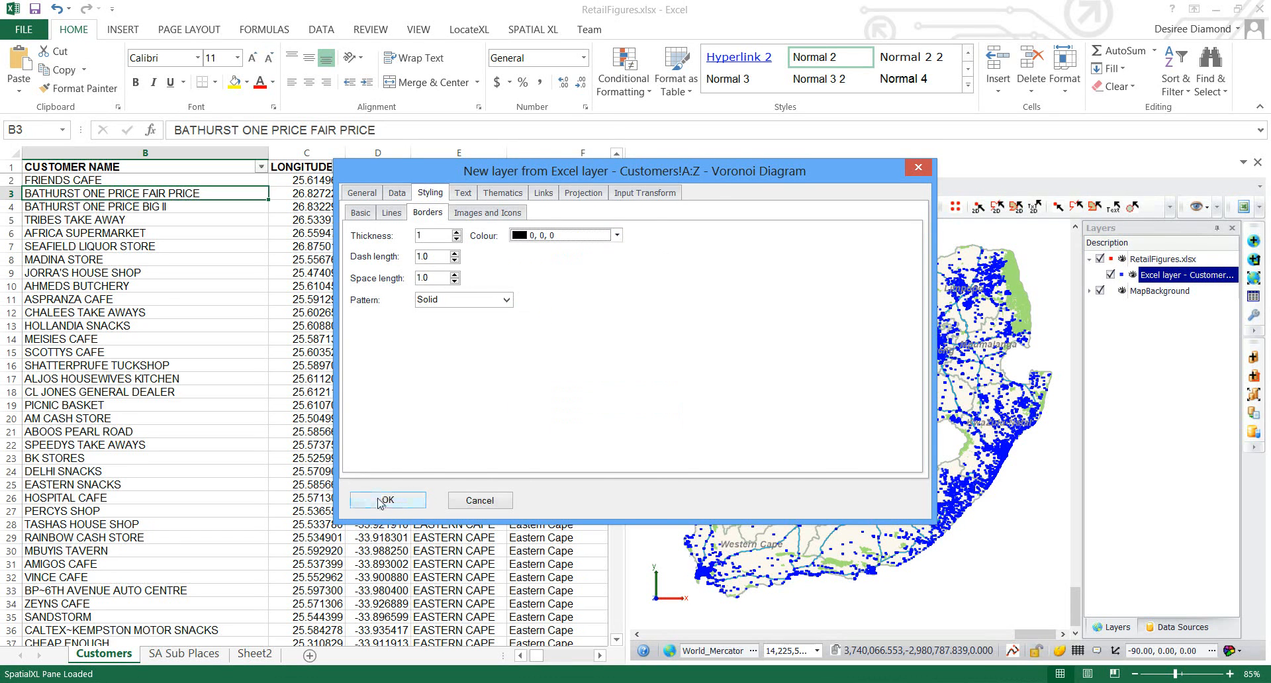
pyautogui.click(388, 499)
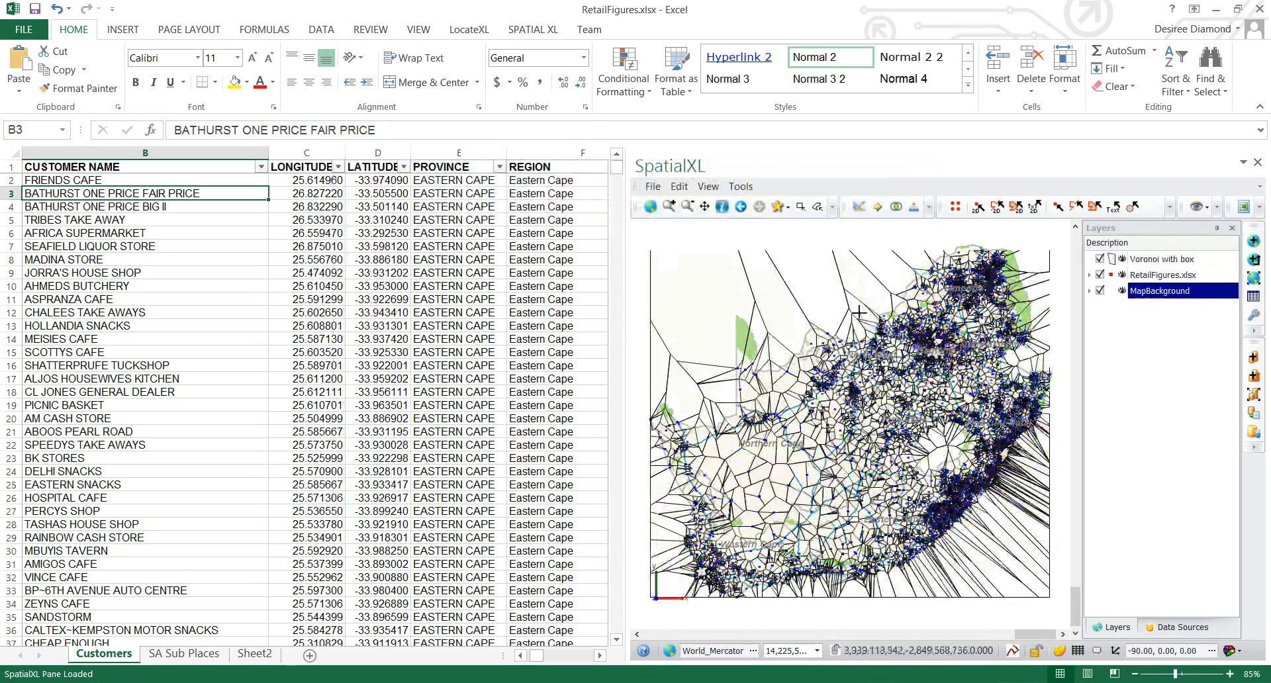
# Step: Untick MapBackground so only the Voronoi cells and customer points show
pyautogui.moveTo(859, 312); pyautogui.dragTo(684, 377)
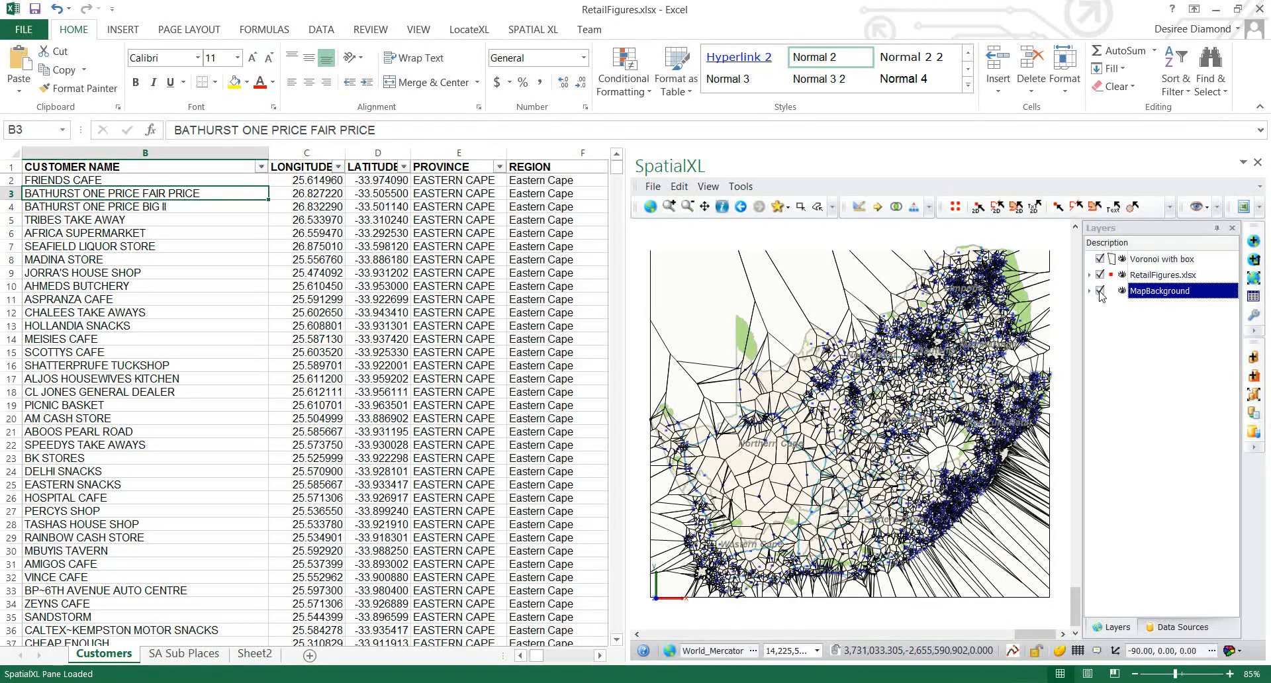
pyautogui.click(1099, 290)
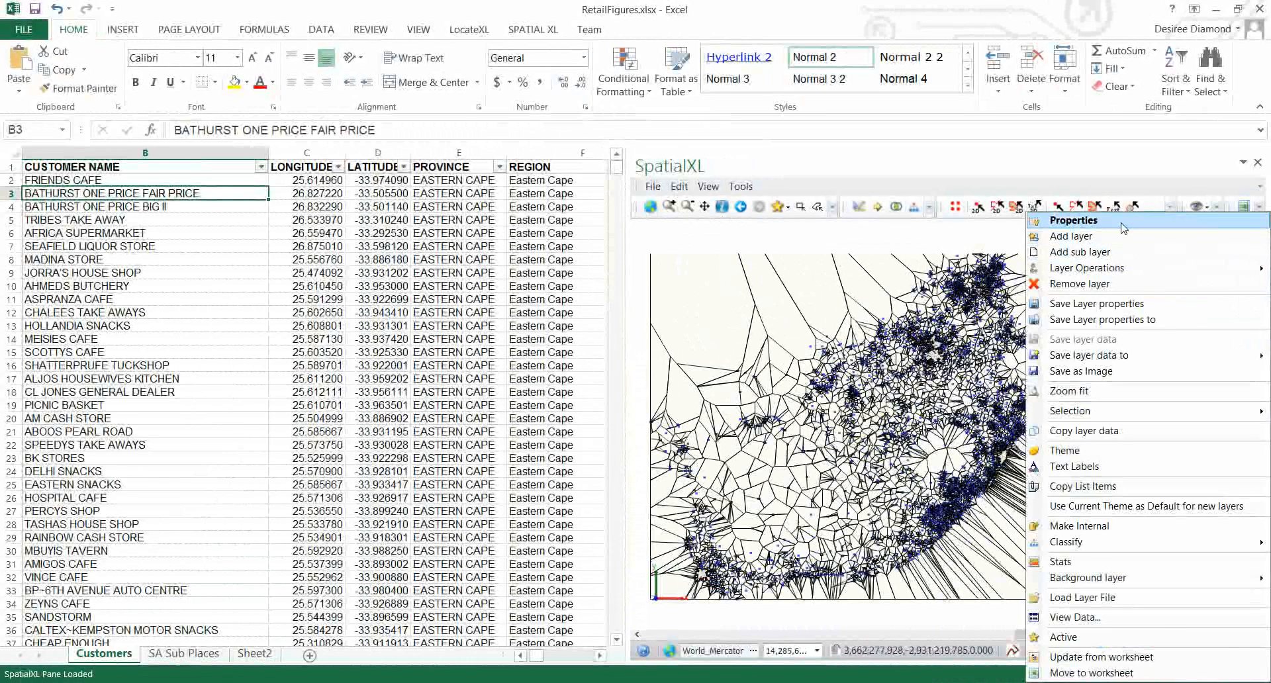
# Step: Theme the Voronoi with box layer's colours by [TOTAL VOLUME] in number ranges
pyautogui.click(1073, 220)
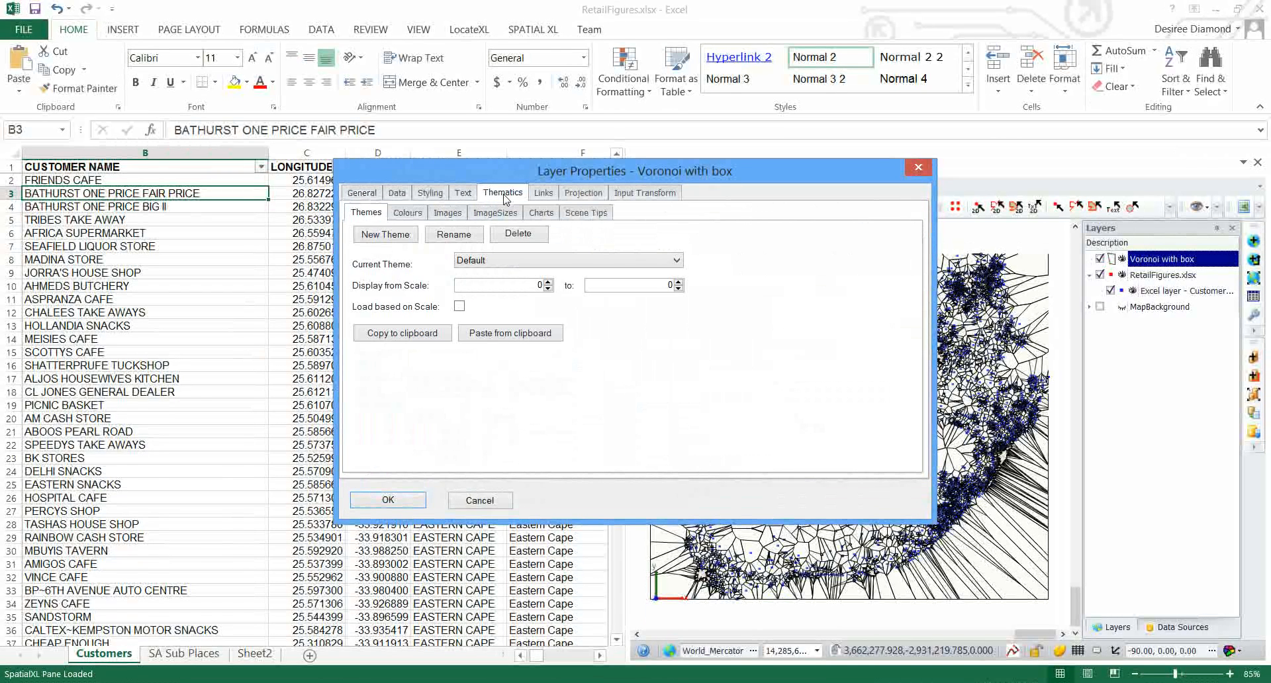
pyautogui.click(408, 212)
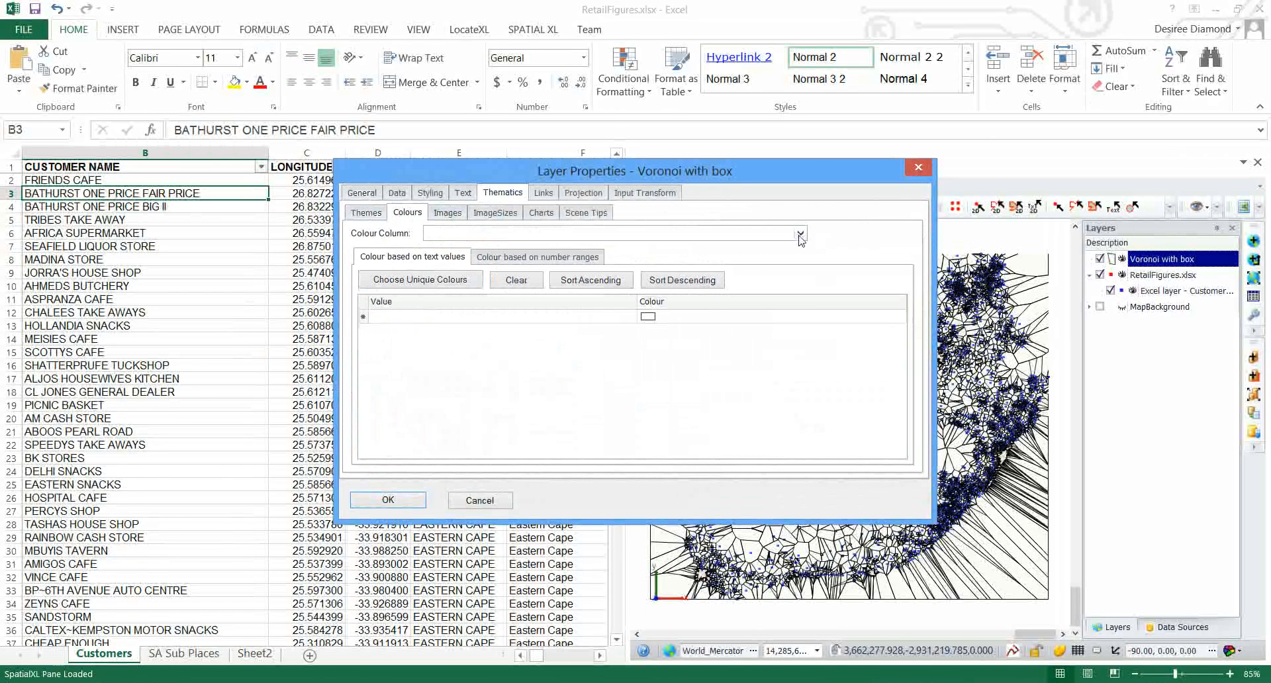
pyautogui.click(801, 234)
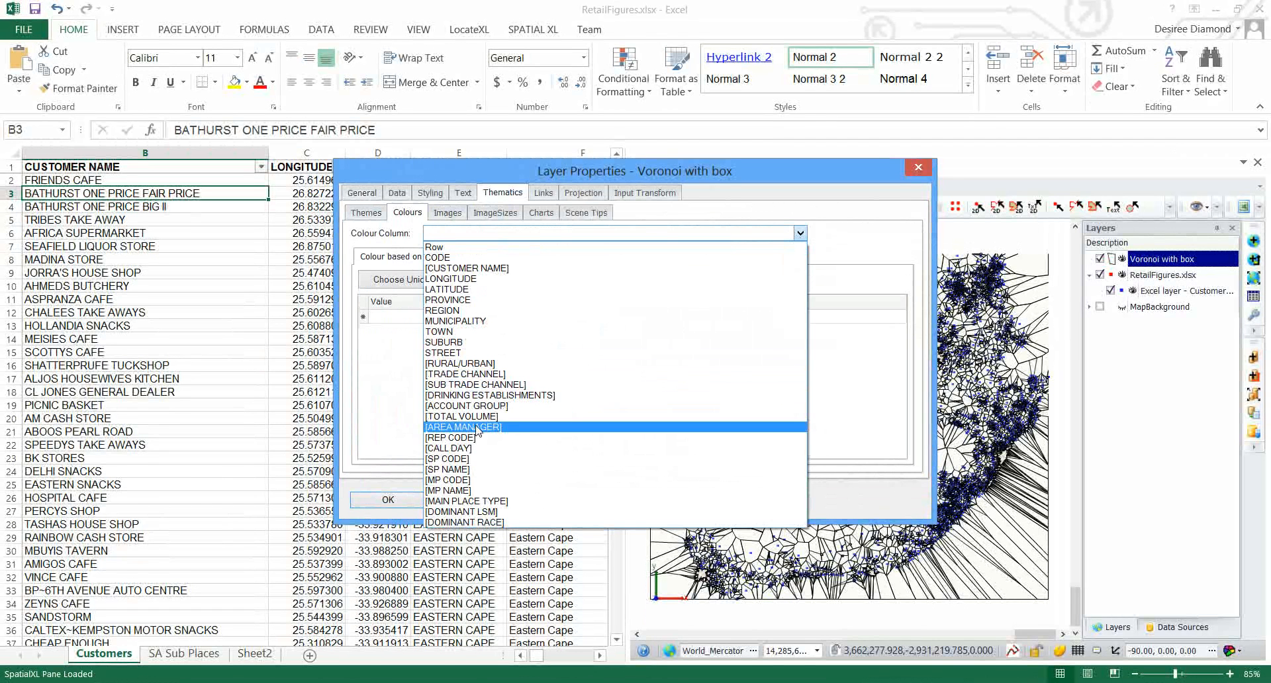
pyautogui.click(460, 416)
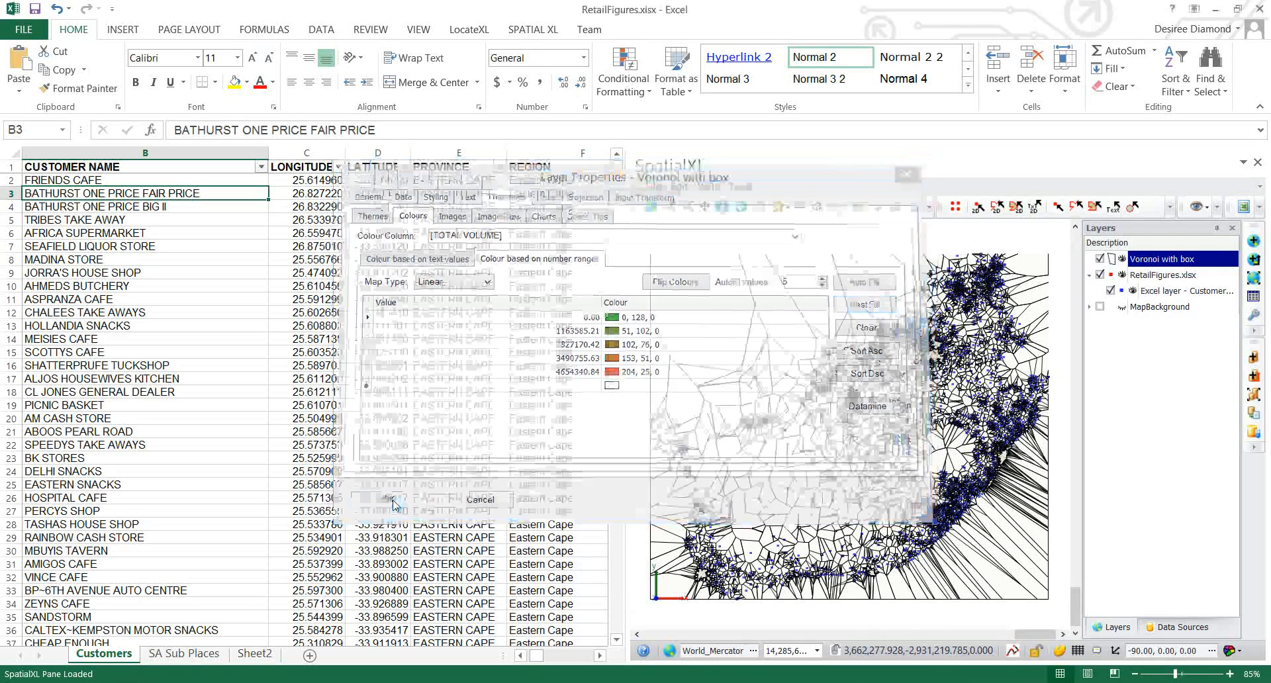
pyautogui.click(392, 500)
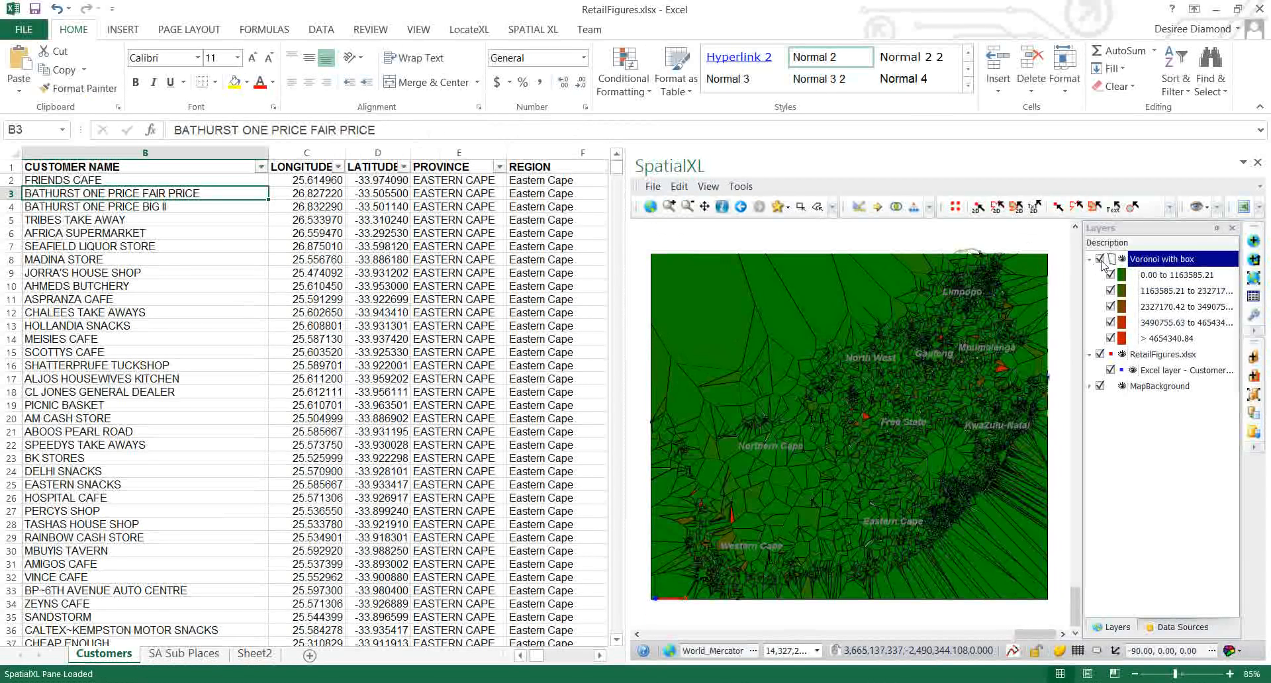
# Step: Toggle a layer's visibility in the Layers panel to restore the background map view
pyautogui.click(1098, 258)
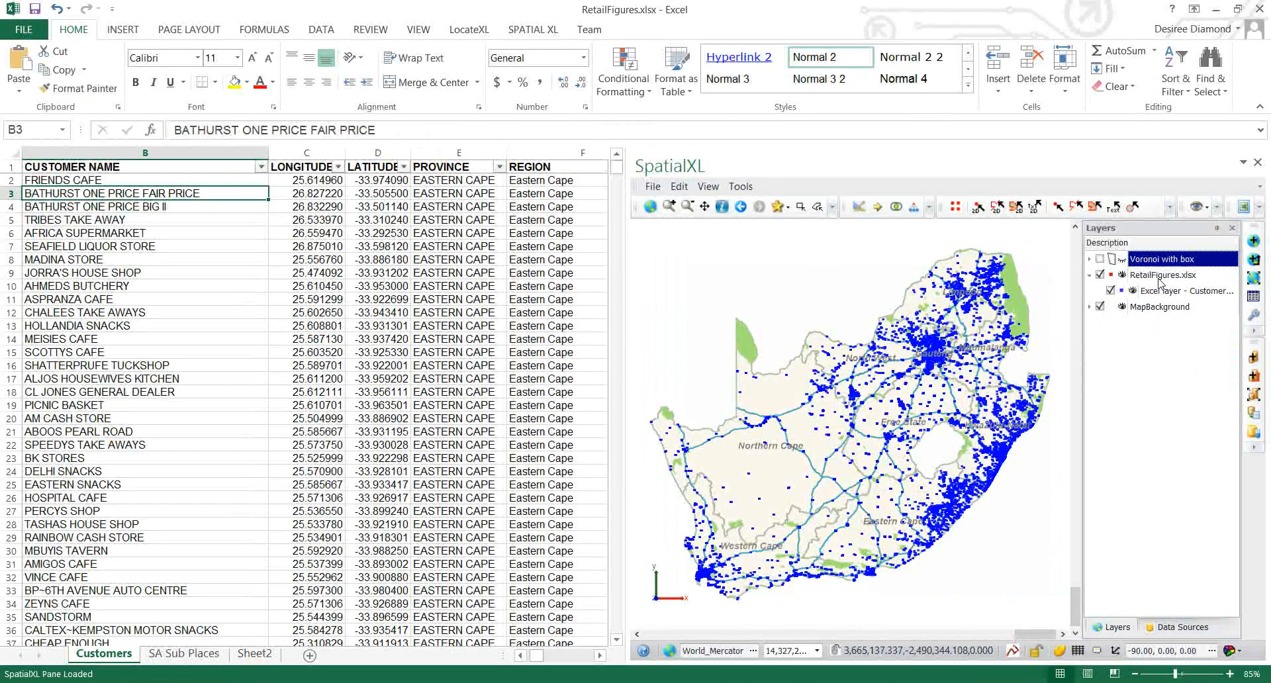
# Step: Run a Voronoi Diagram on the customer points with Draw Box around Area left unchecked
pyautogui.click(1183, 290)
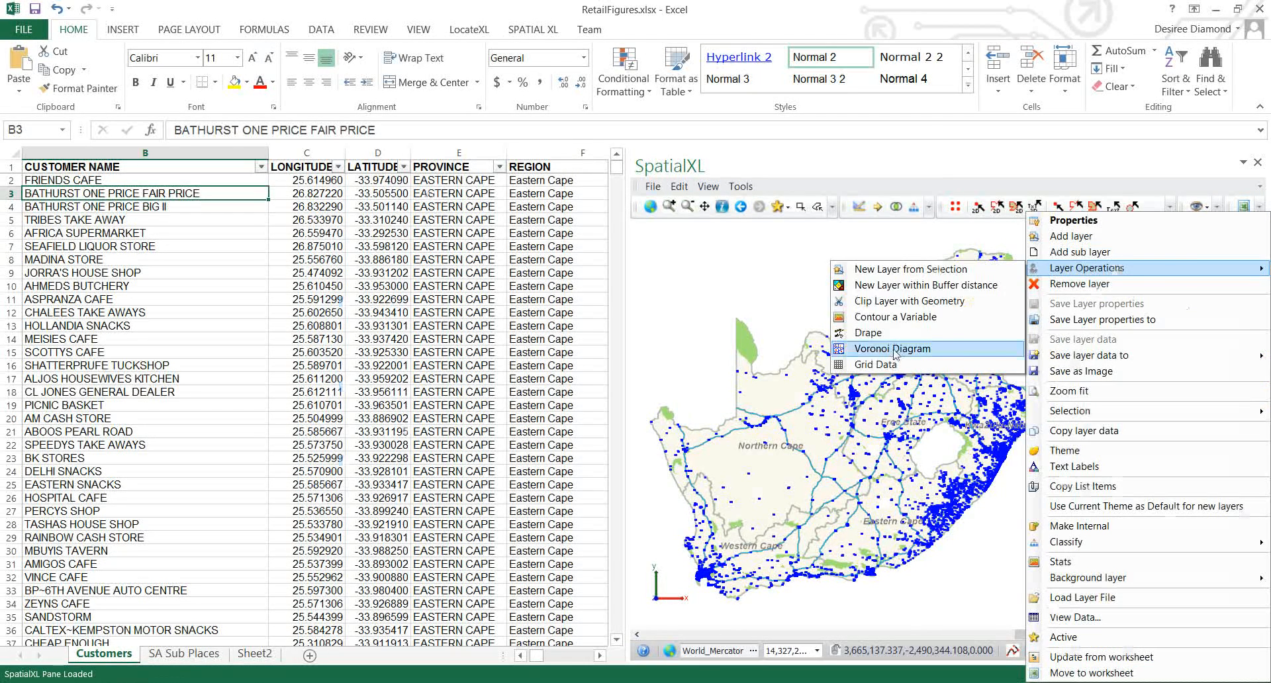
pyautogui.click(893, 348)
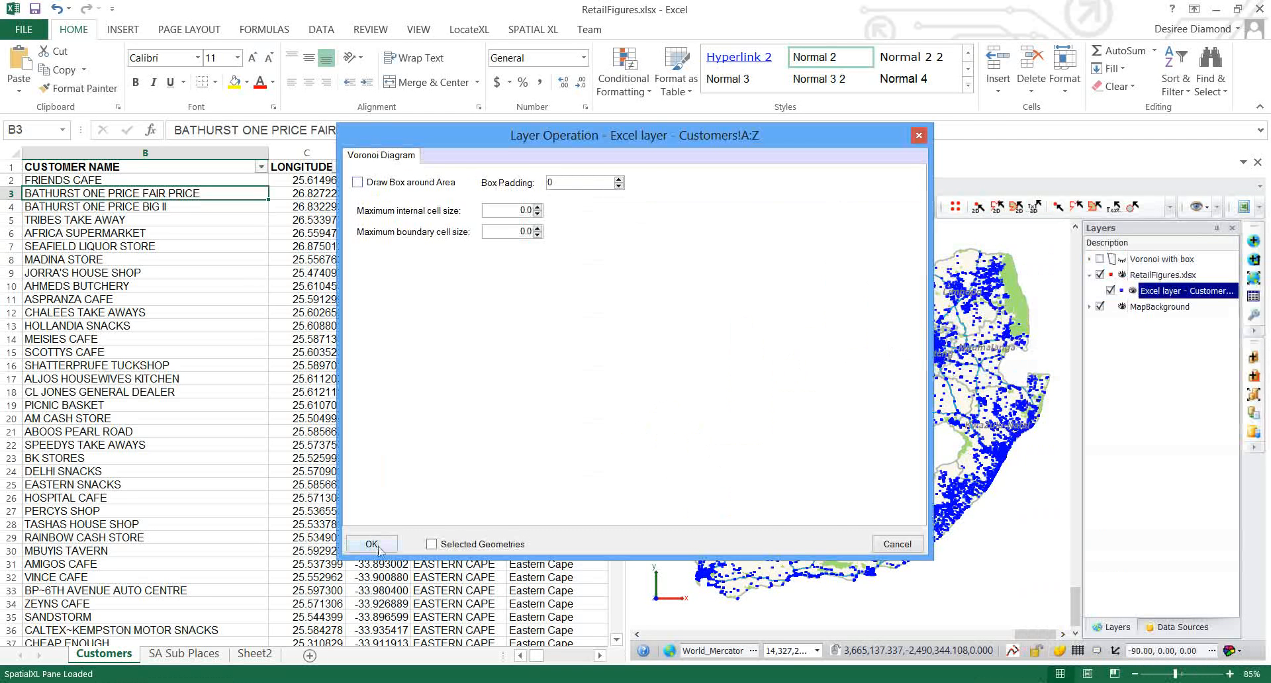
pyautogui.click(371, 543)
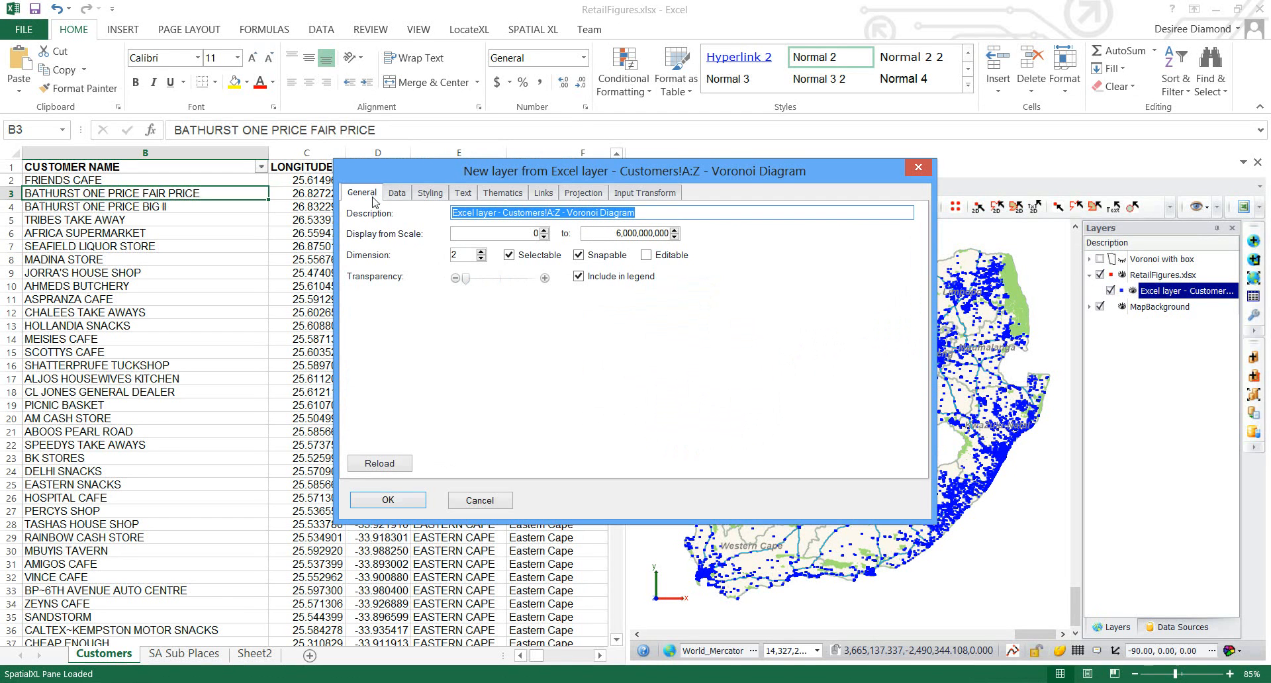
# Step: Name the layer 'Voronoi no box' and give its cells a pale off-white fill
pyautogui.write('Voronoi no box')
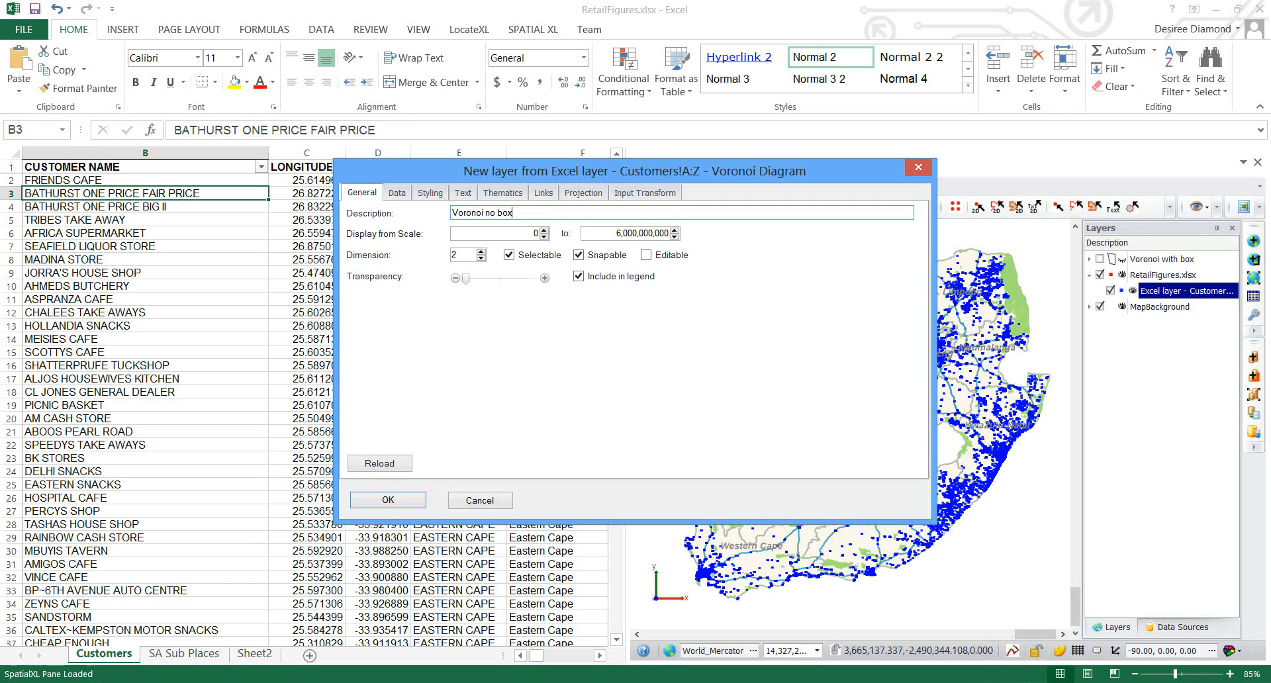
pyautogui.click(429, 192)
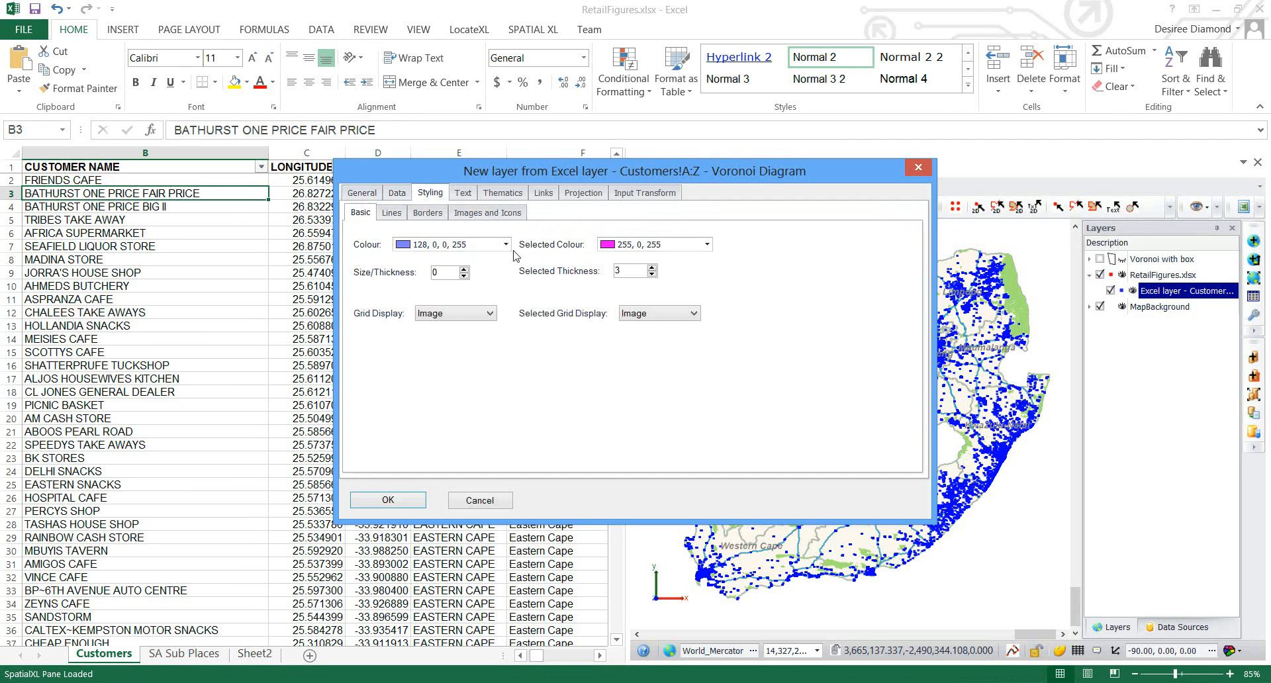
pyautogui.click(503, 244)
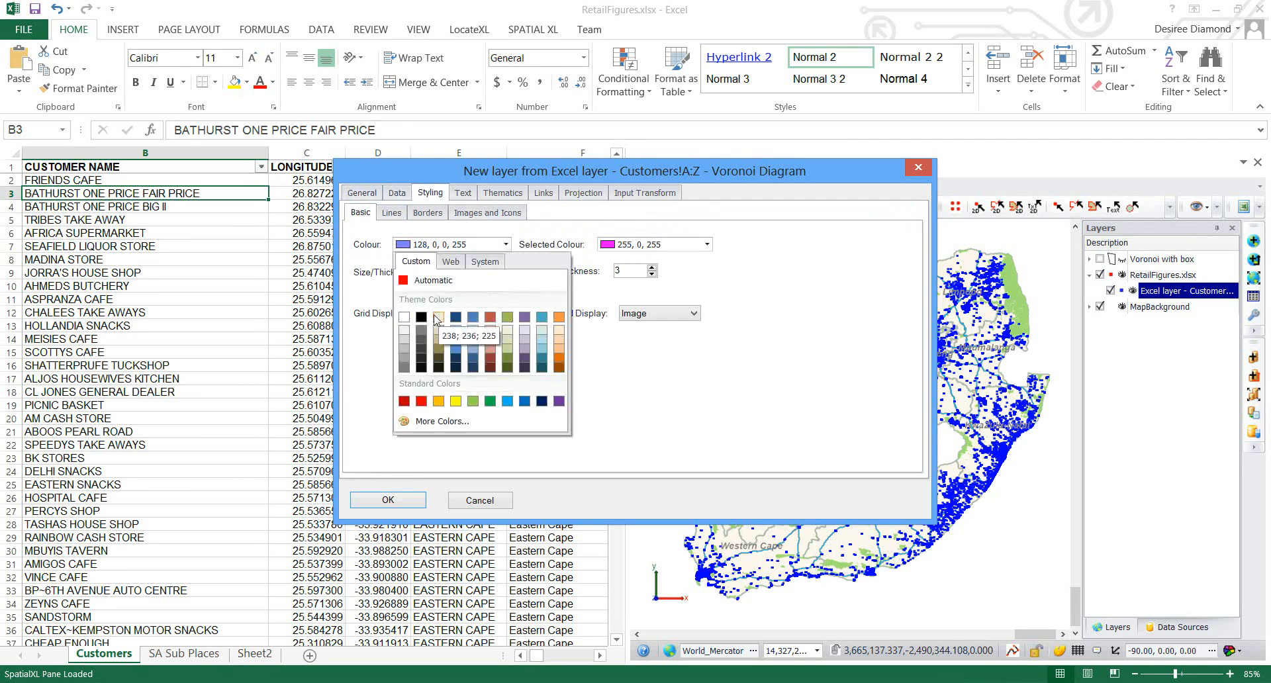
pyautogui.click(442, 421)
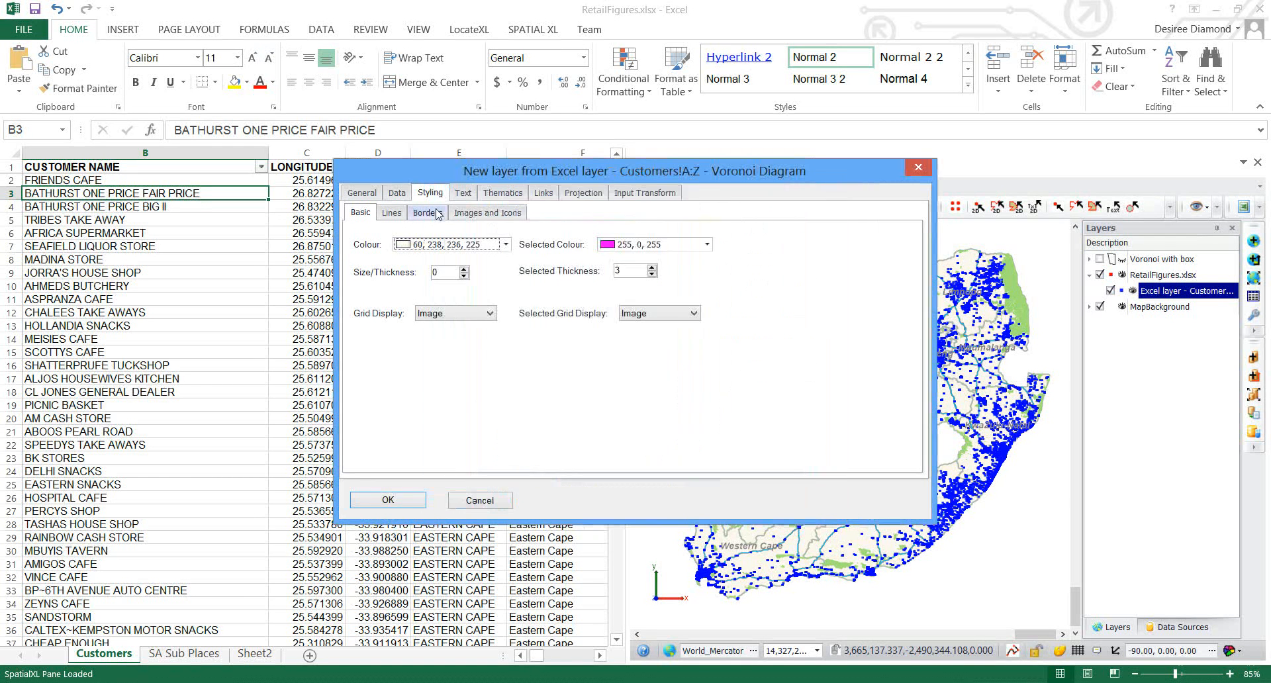
# Step: Set the cell borders to grey and create the layer
pyautogui.click(428, 212)
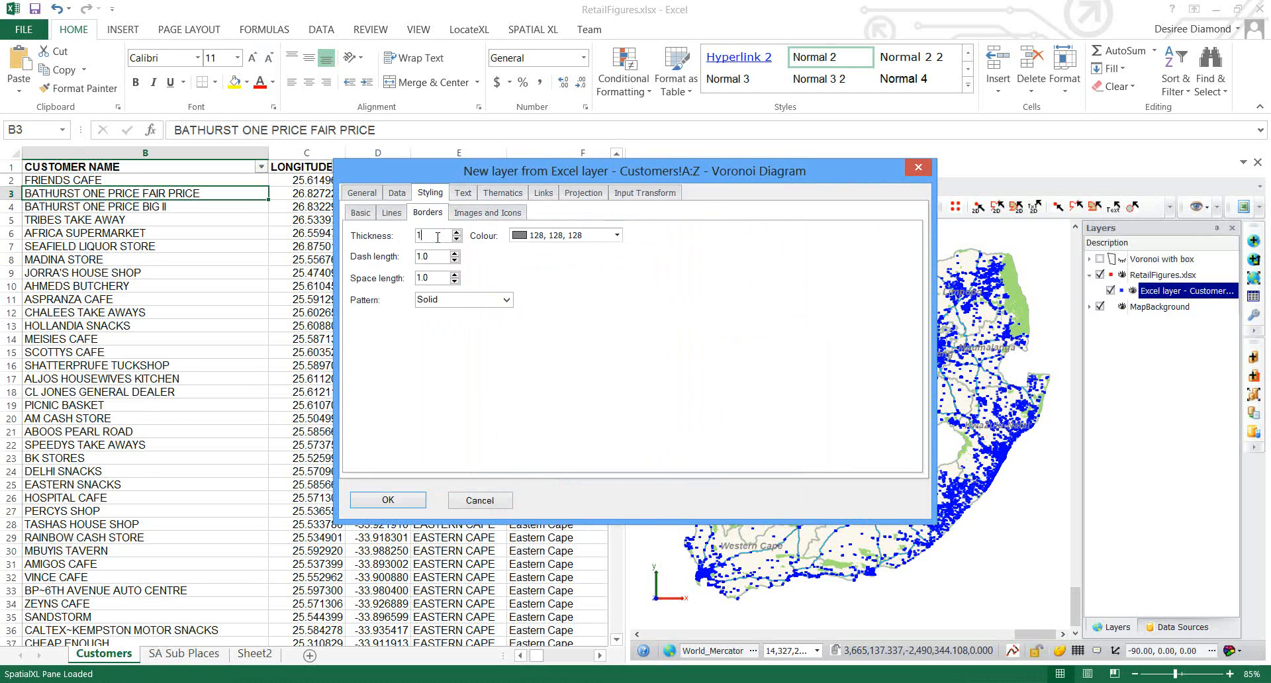
pyautogui.click(616, 234)
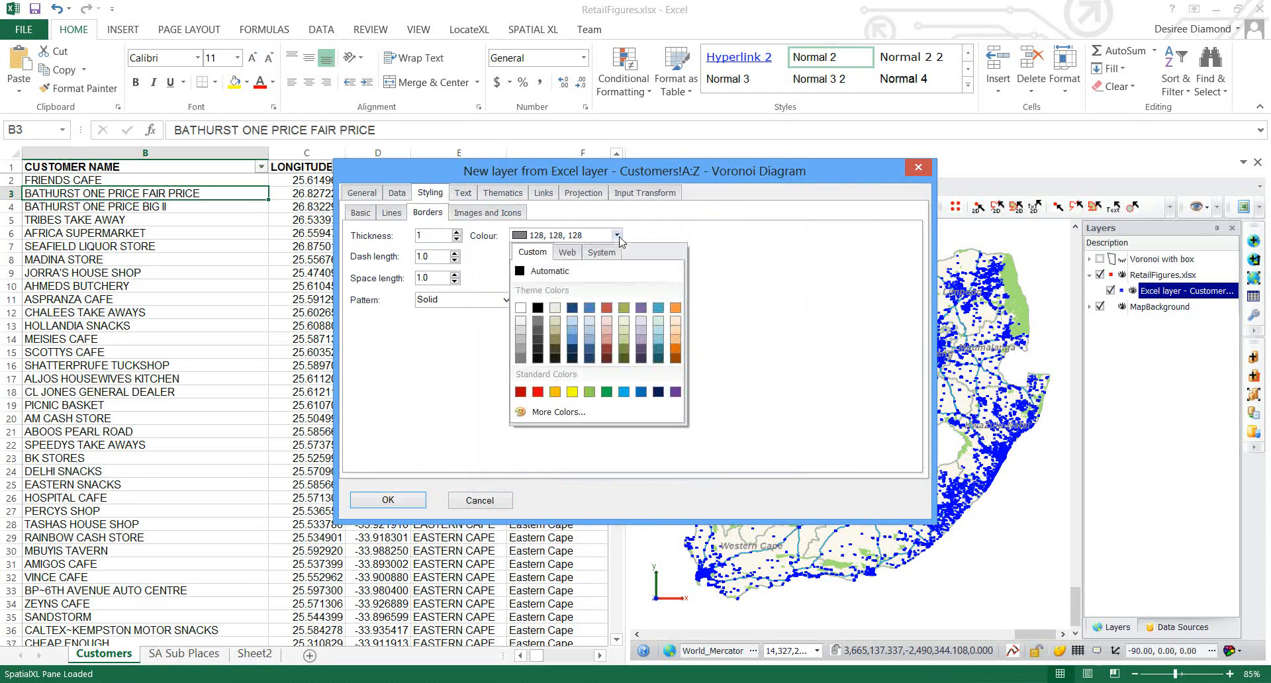
pyautogui.moveTo(590, 307)
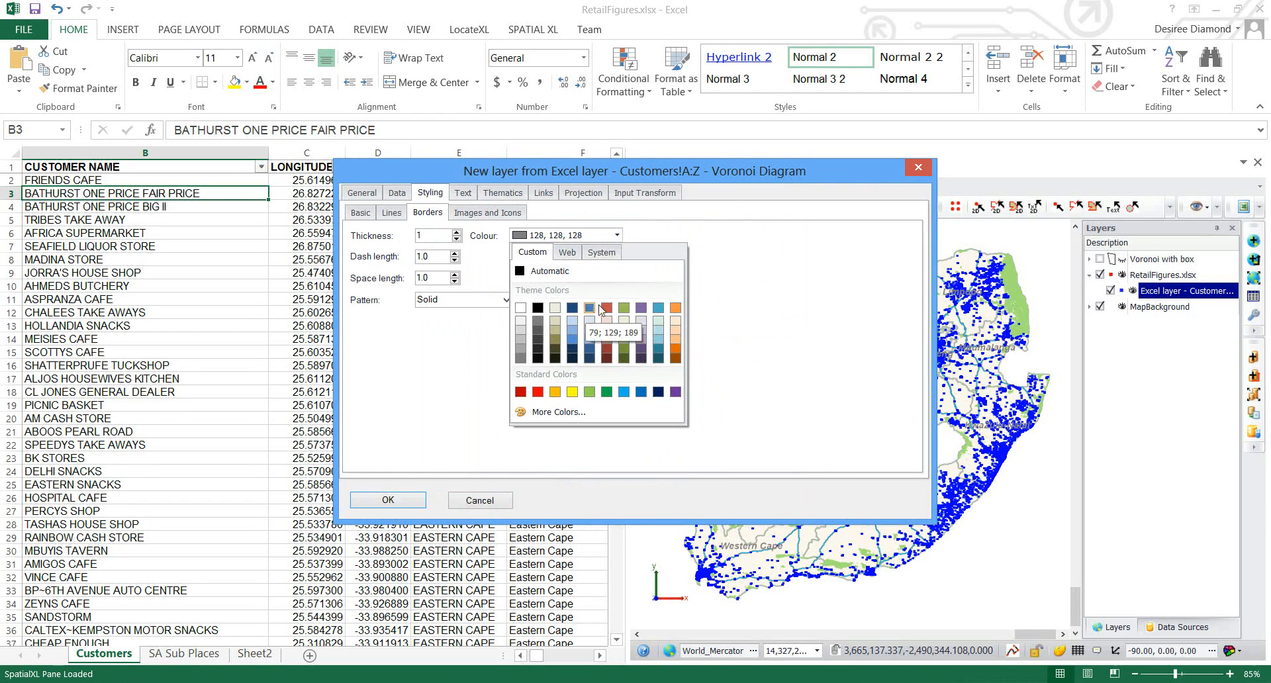
pyautogui.moveTo(538, 322)
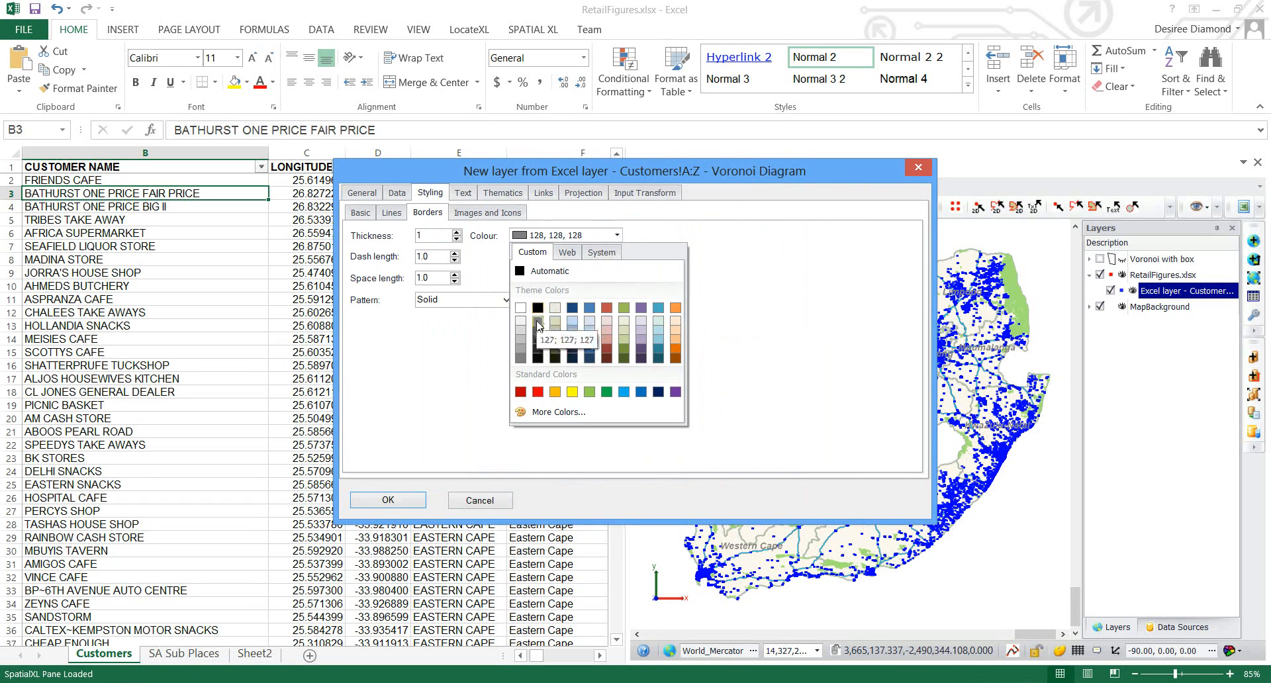
pyautogui.click(388, 499)
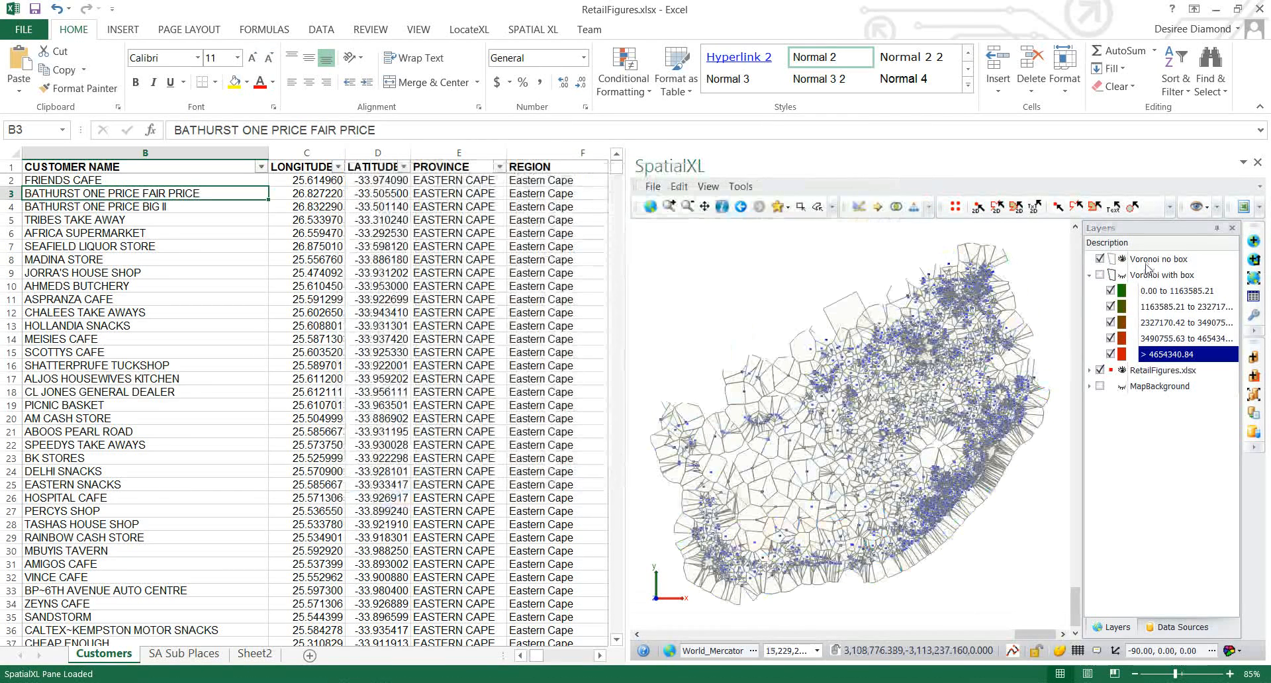
# Step: Theme the Voronoi no box layer's colours by DOMINANT LSM in number ranges
pyautogui.rightClick(1147, 274)
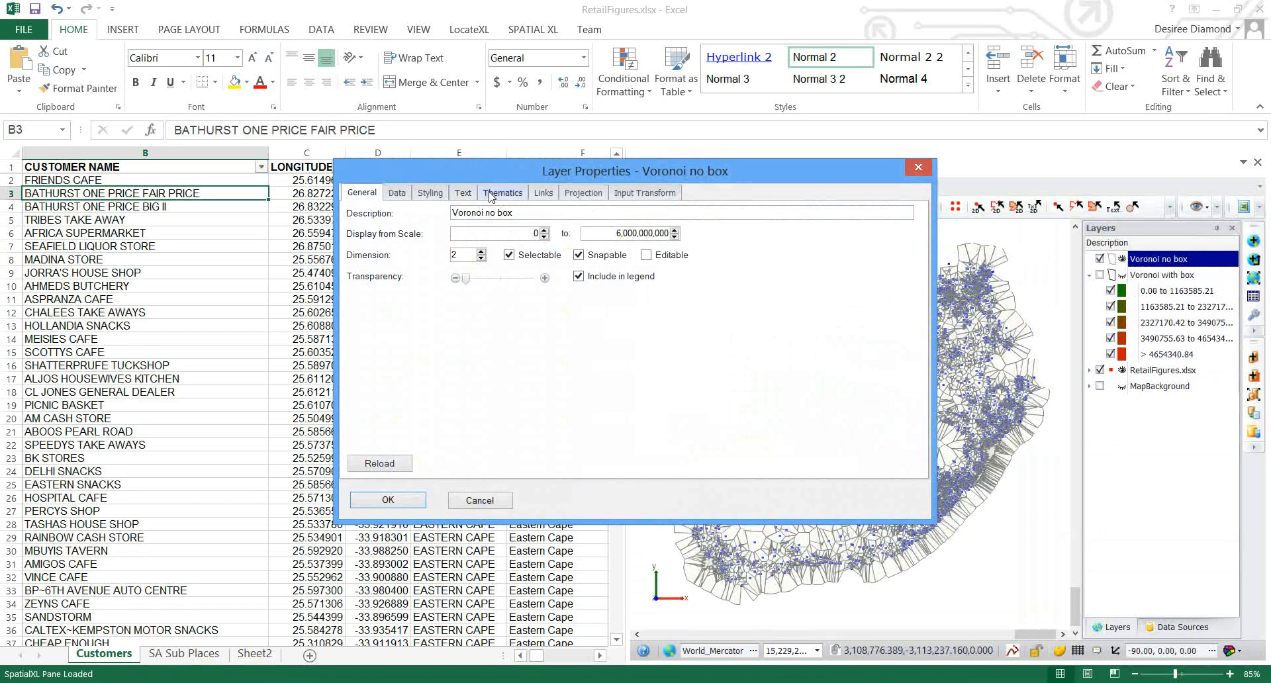
pyautogui.click(503, 192)
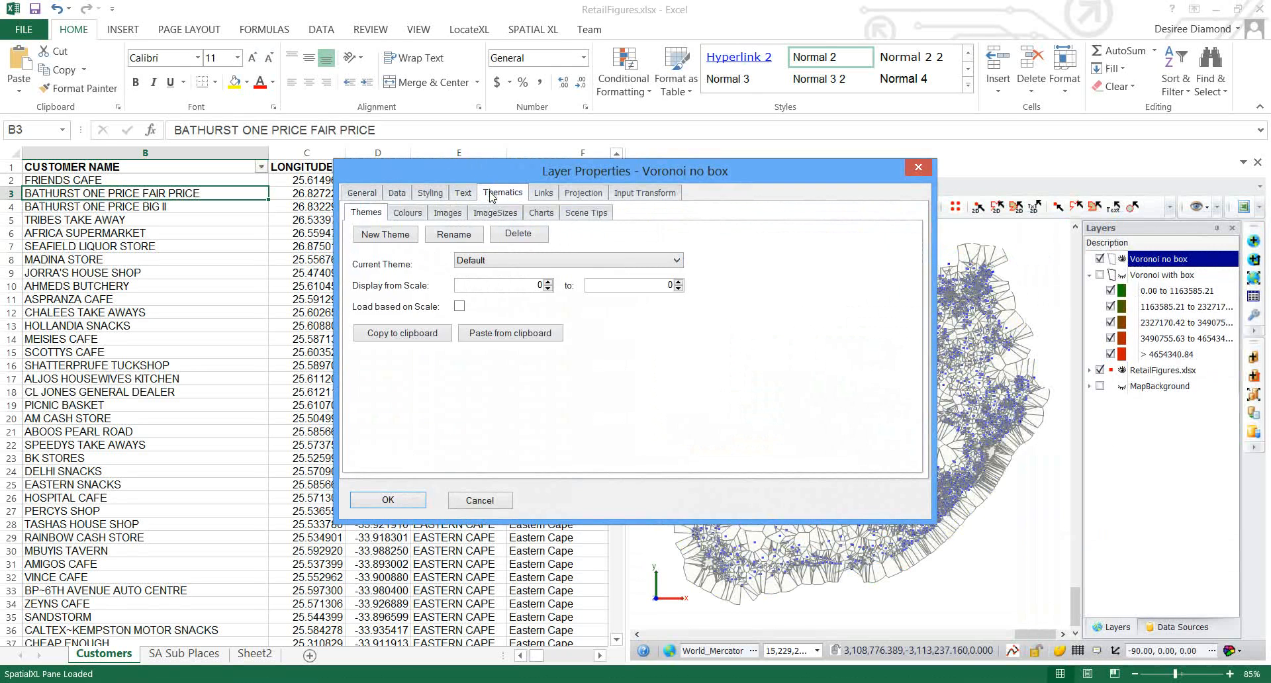
pyautogui.click(408, 212)
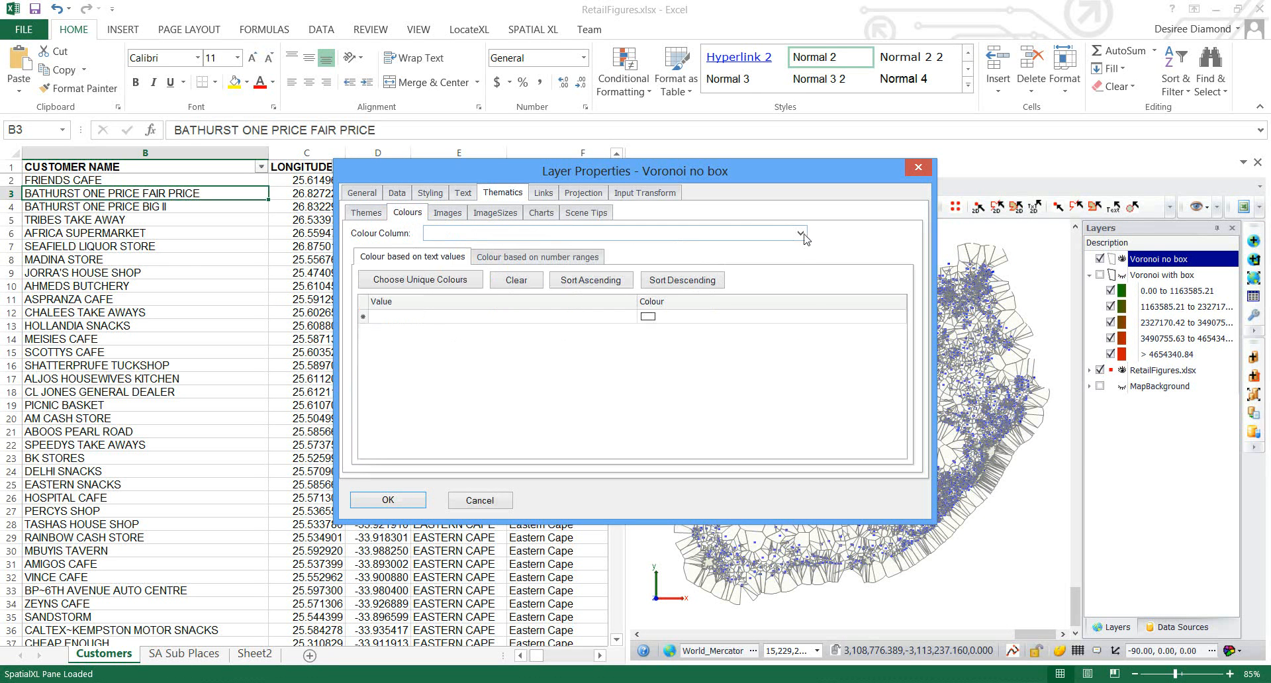
pyautogui.click(801, 233)
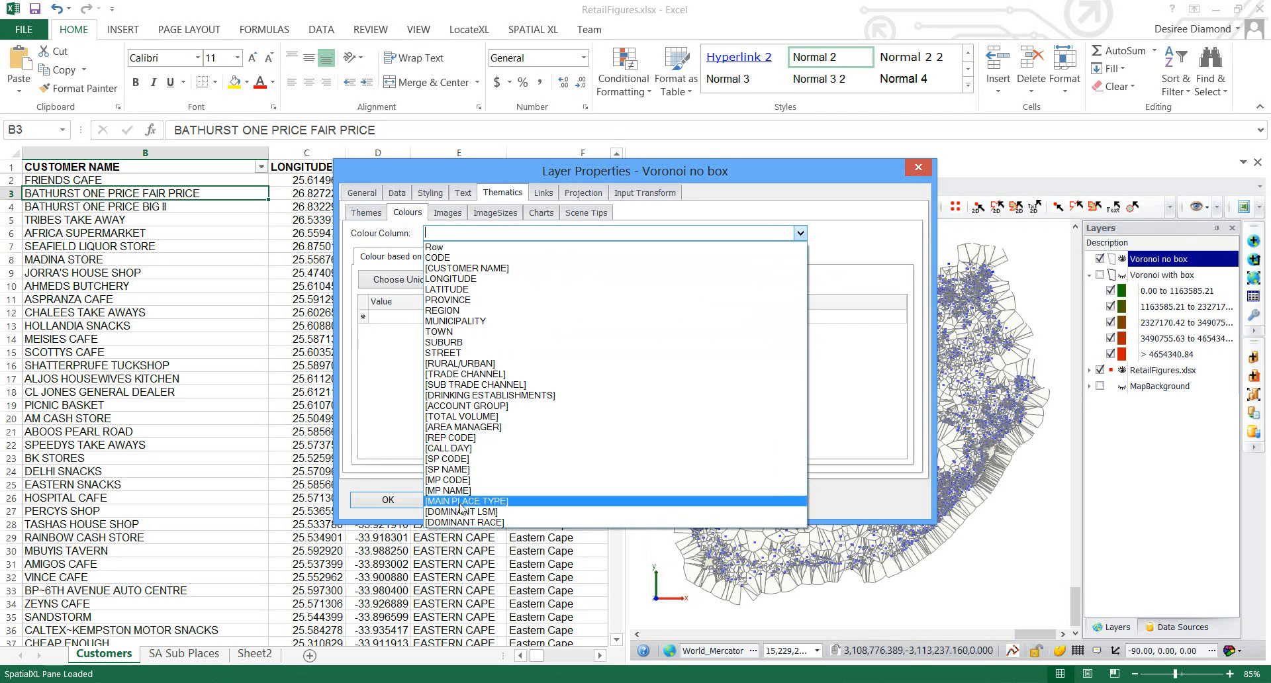
pyautogui.click(461, 511)
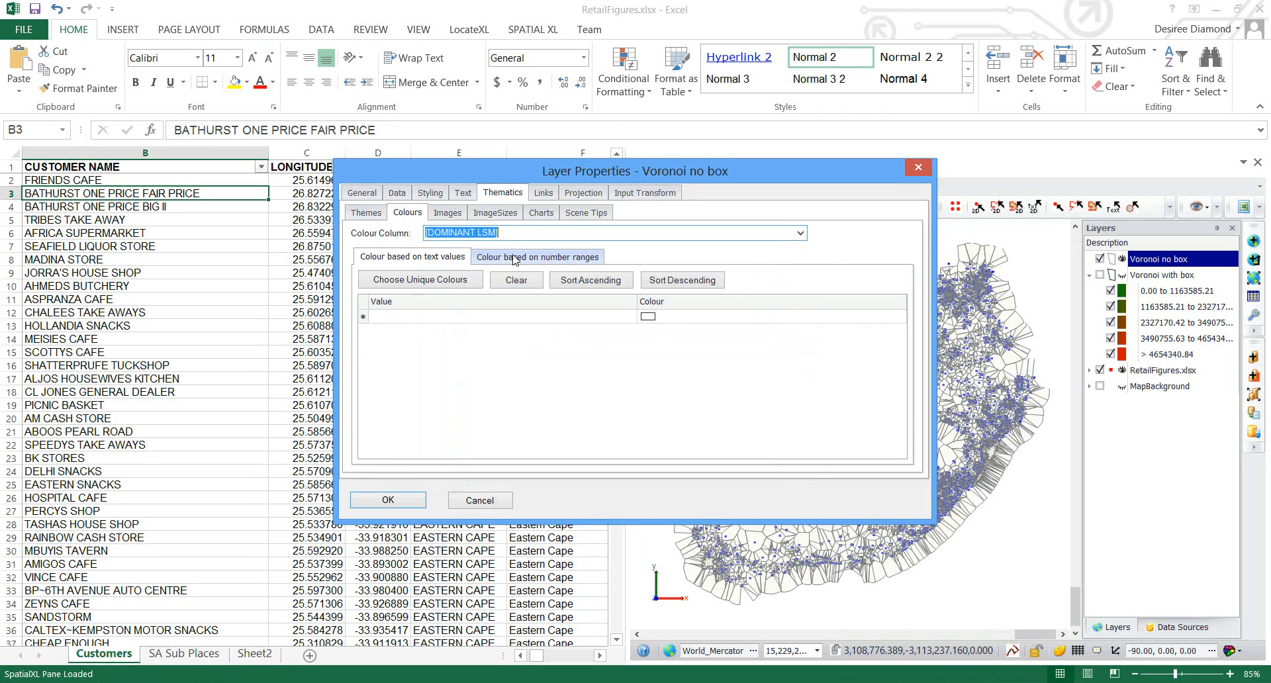
pyautogui.click(537, 257)
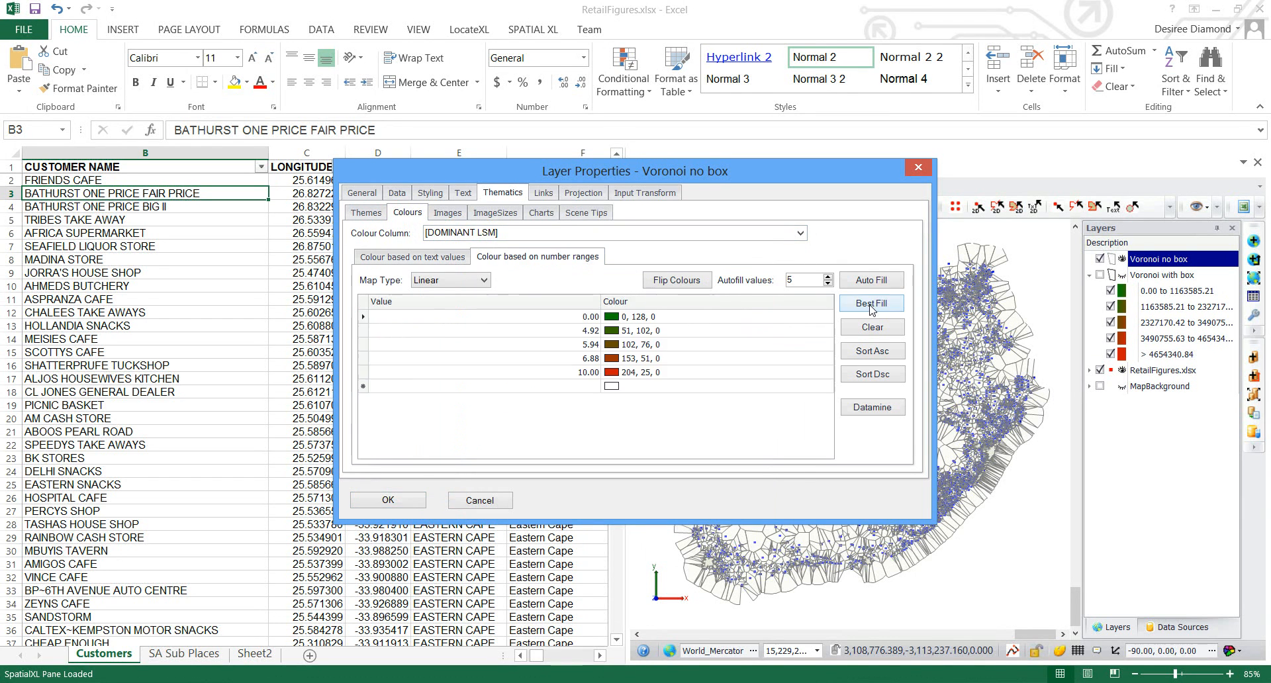
pyautogui.moveTo(400, 499)
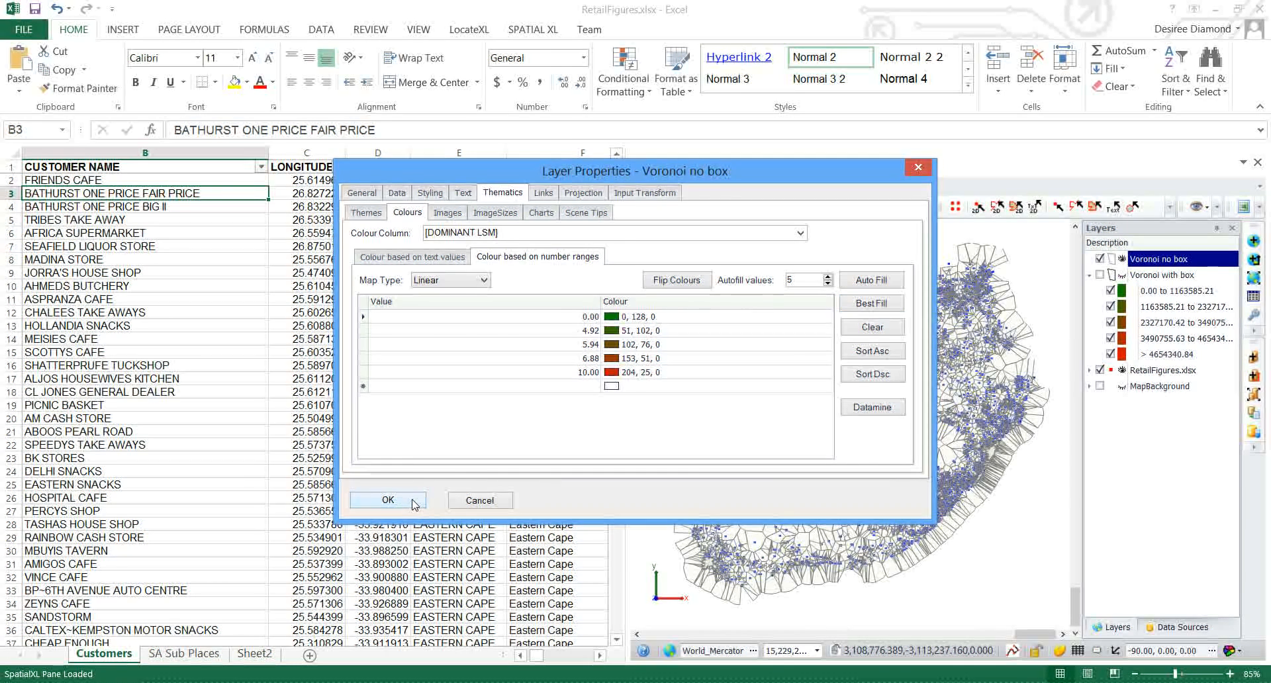
pyautogui.click(388, 499)
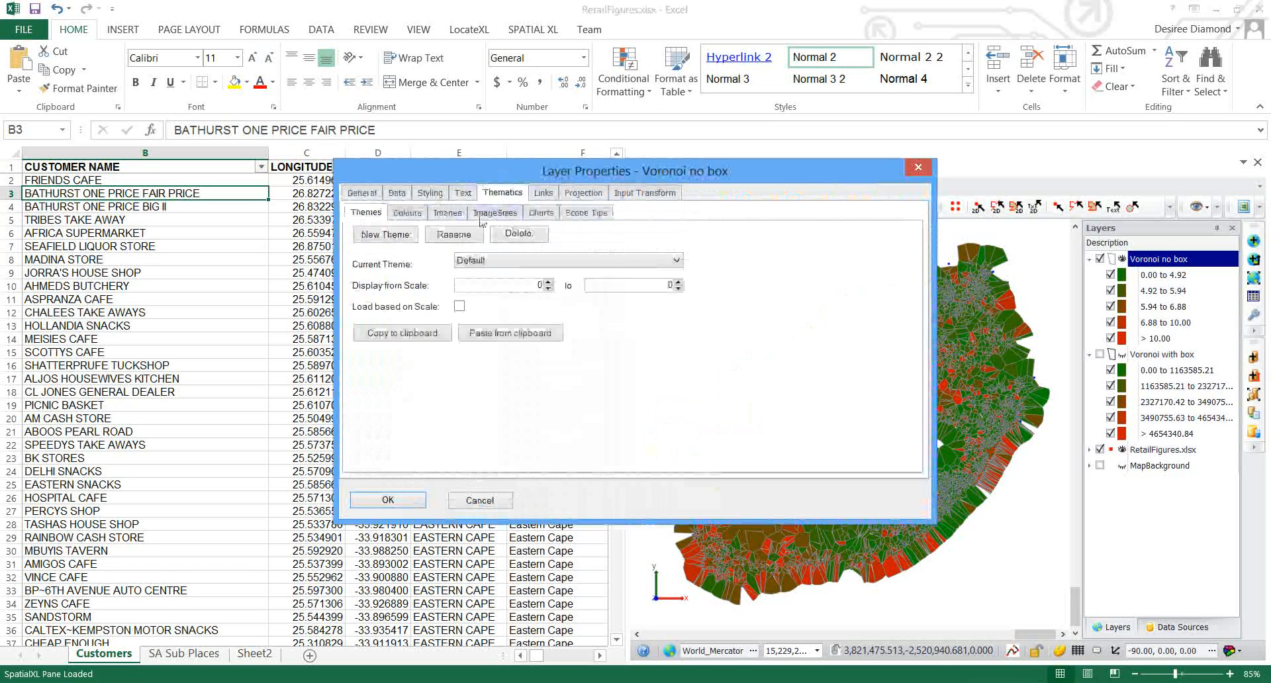
# Step: Flip the range colours so lowest LSM is red and highest is green
pyautogui.click(408, 212)
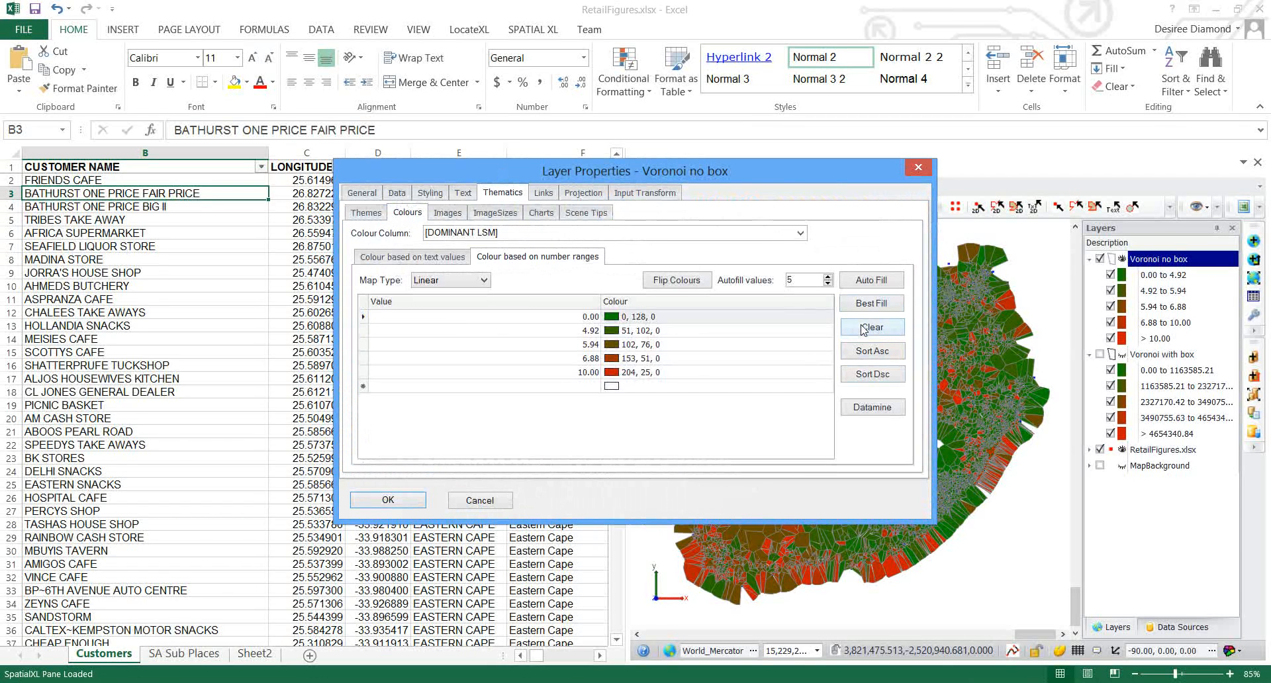
pyautogui.click(676, 279)
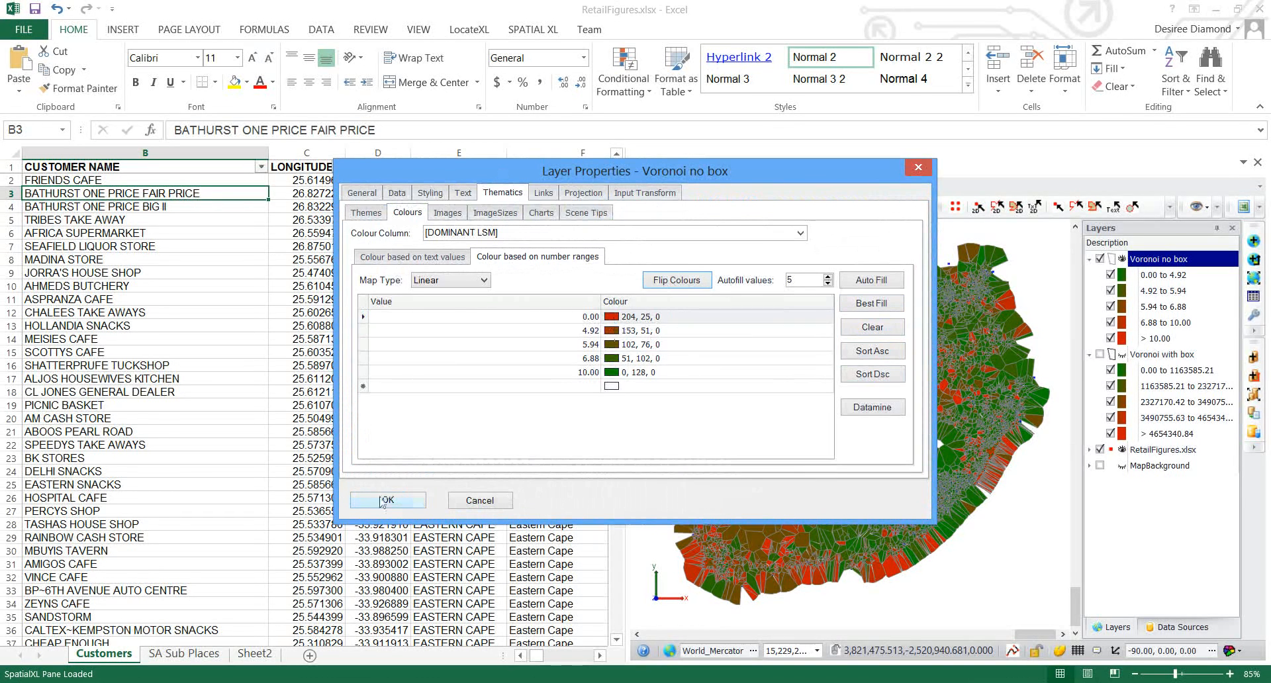
pyautogui.click(387, 499)
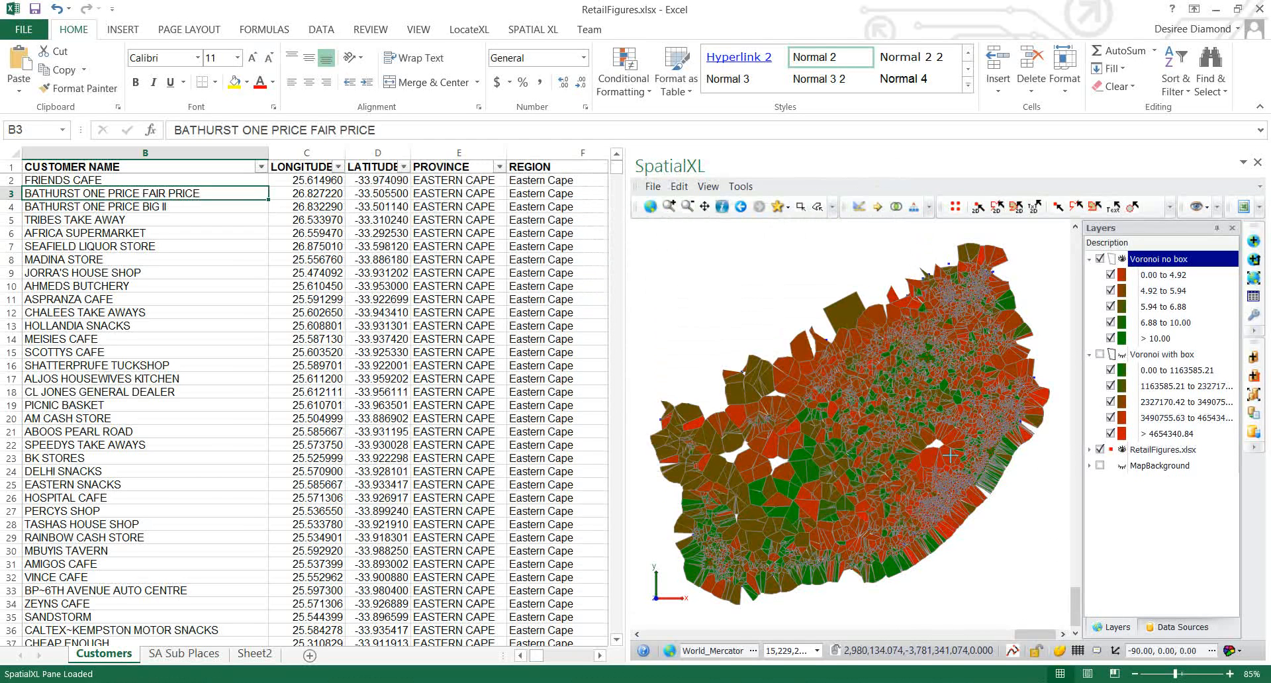
pyautogui.moveTo(985, 315)
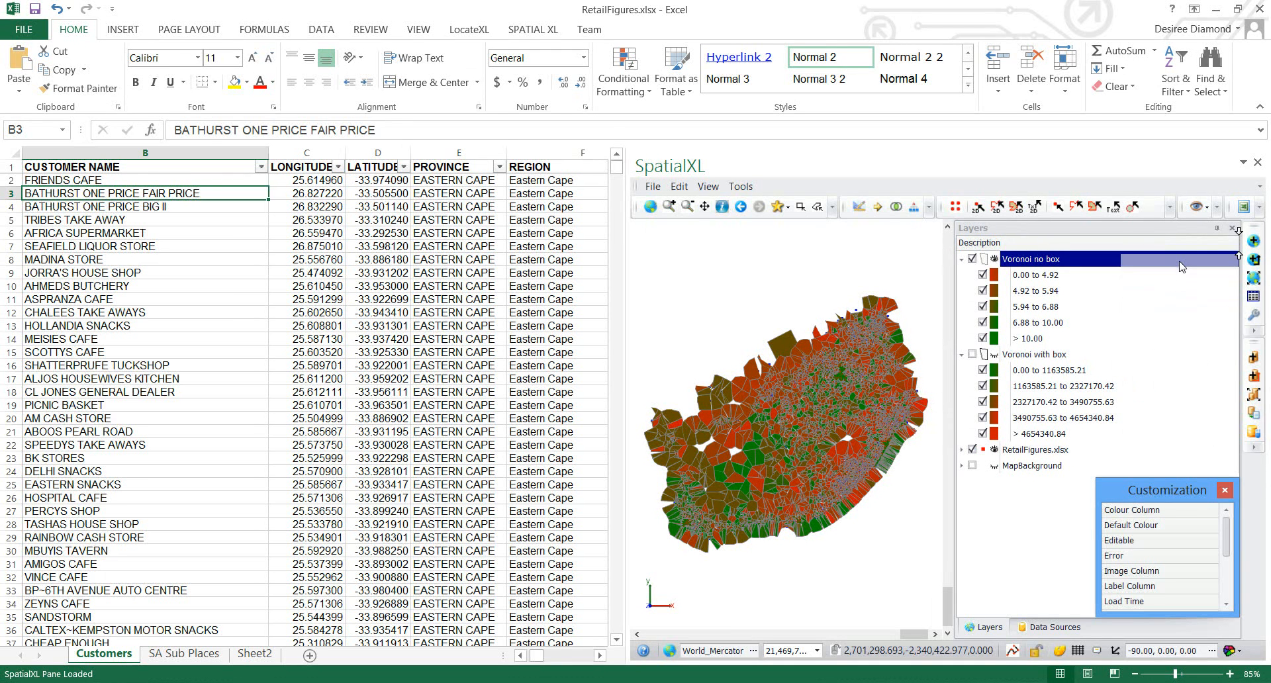
# Step: Add the Colour Column to the layer list, hide Voronoi no box and show Voronoi with box
pyautogui.click(1224, 490)
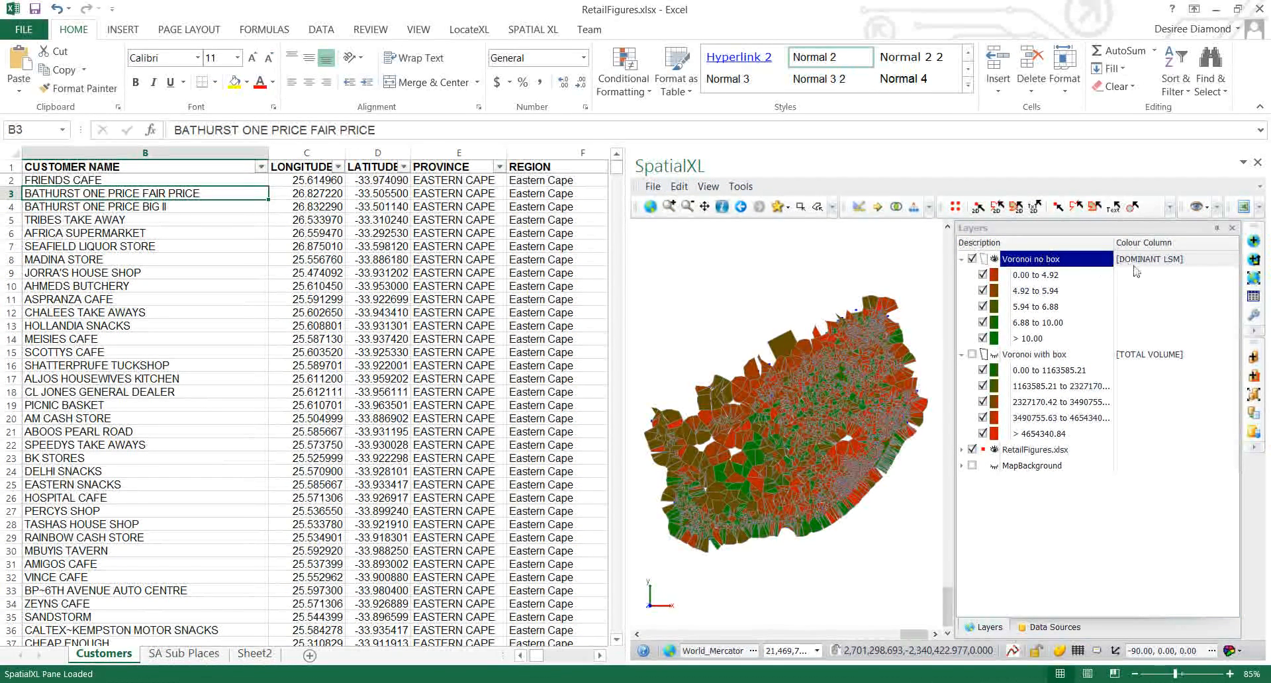
pyautogui.moveTo(1171, 262)
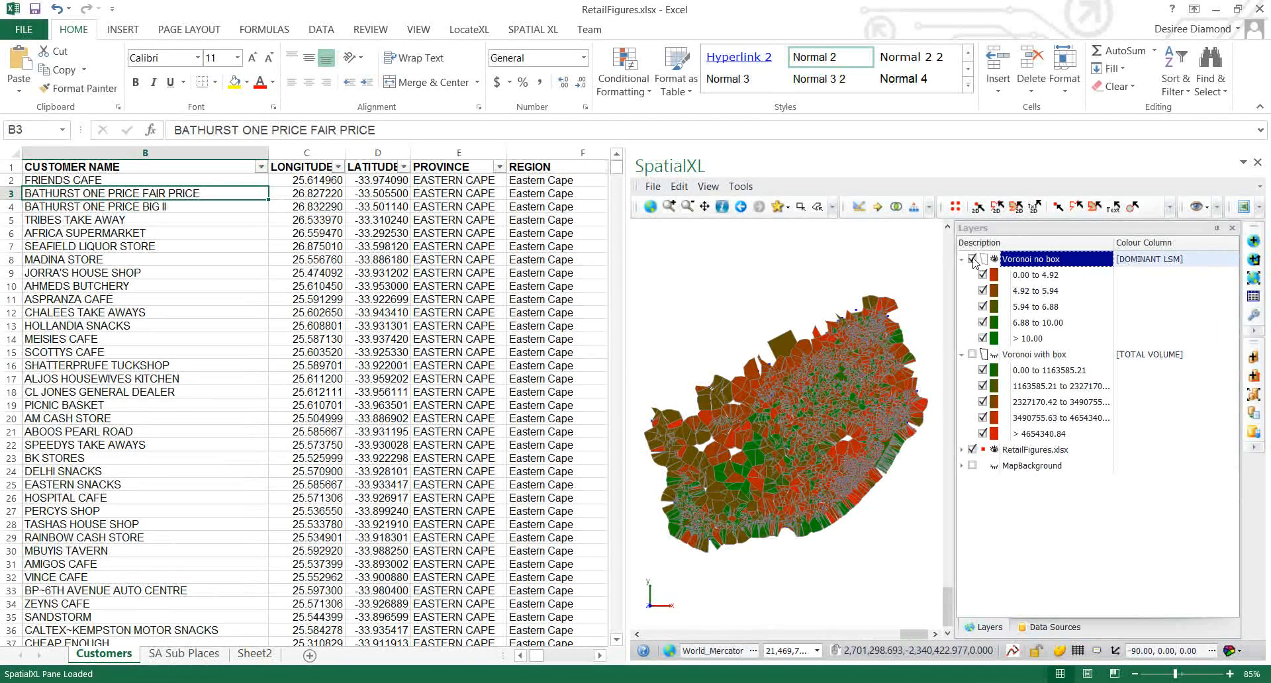
pyautogui.click(971, 259)
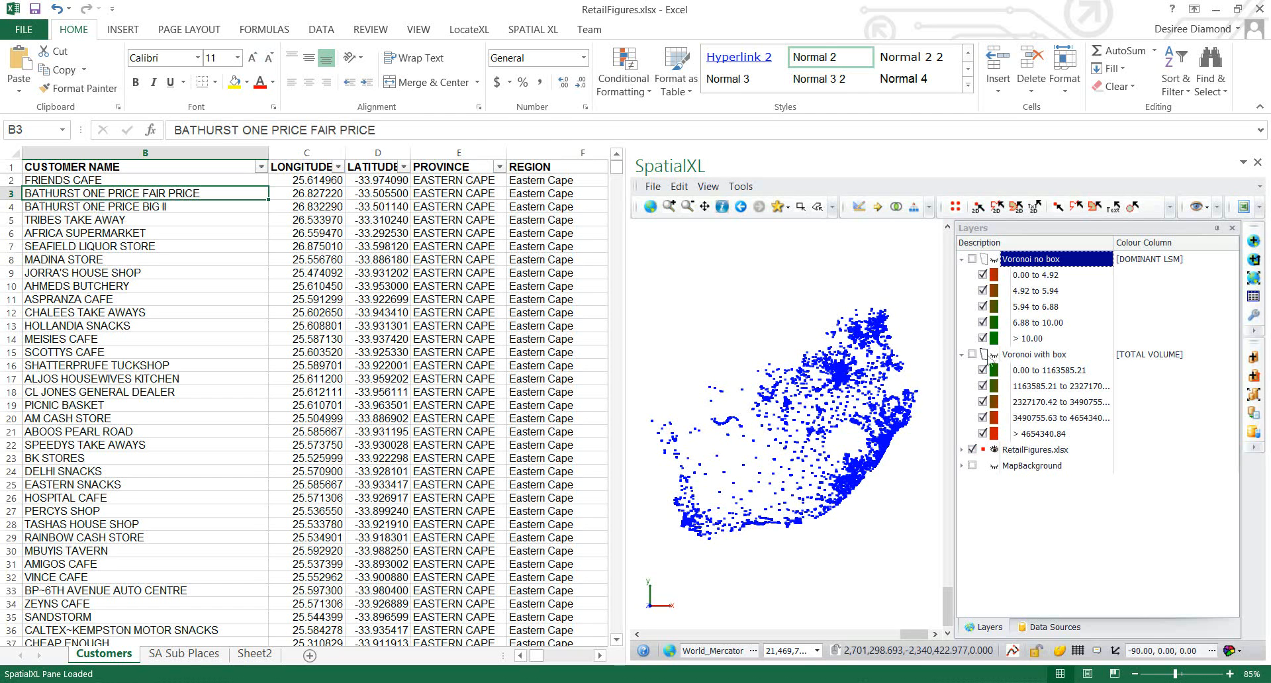
pyautogui.click(972, 353)
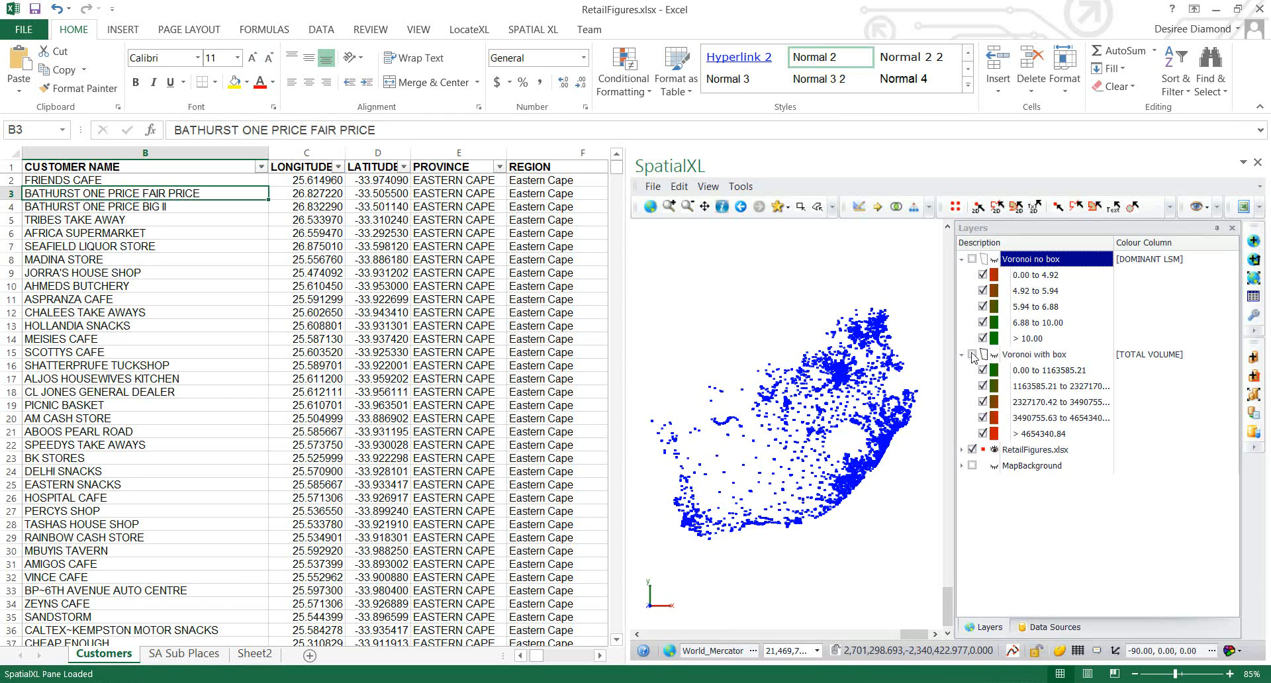
pyautogui.click(971, 353)
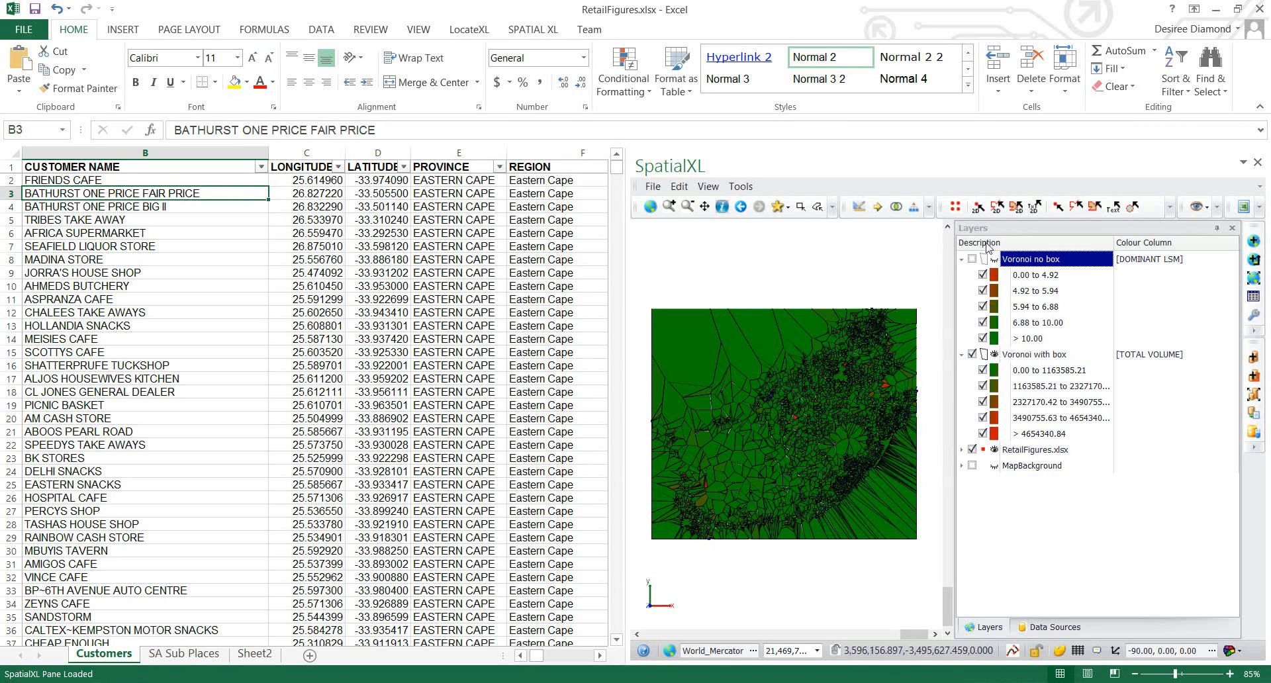